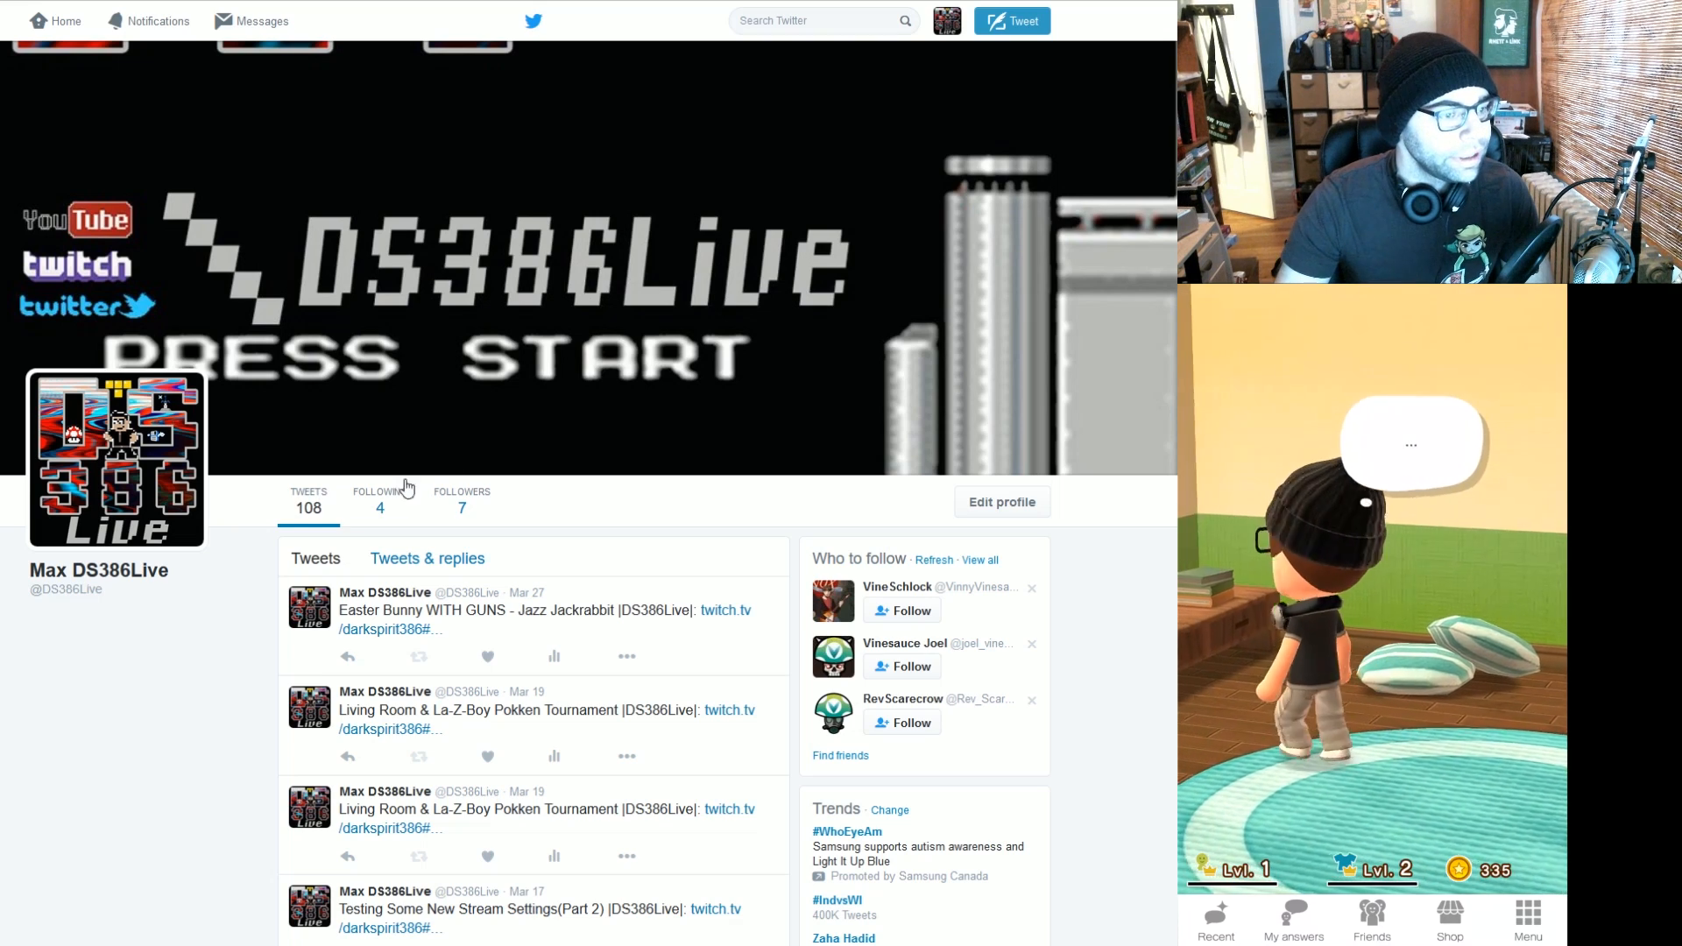
Show the DS386Live profile's seven Twitter followers, with Miitomo's friends list alongside
{"action": "left_click", "coordinate": [461, 498]}
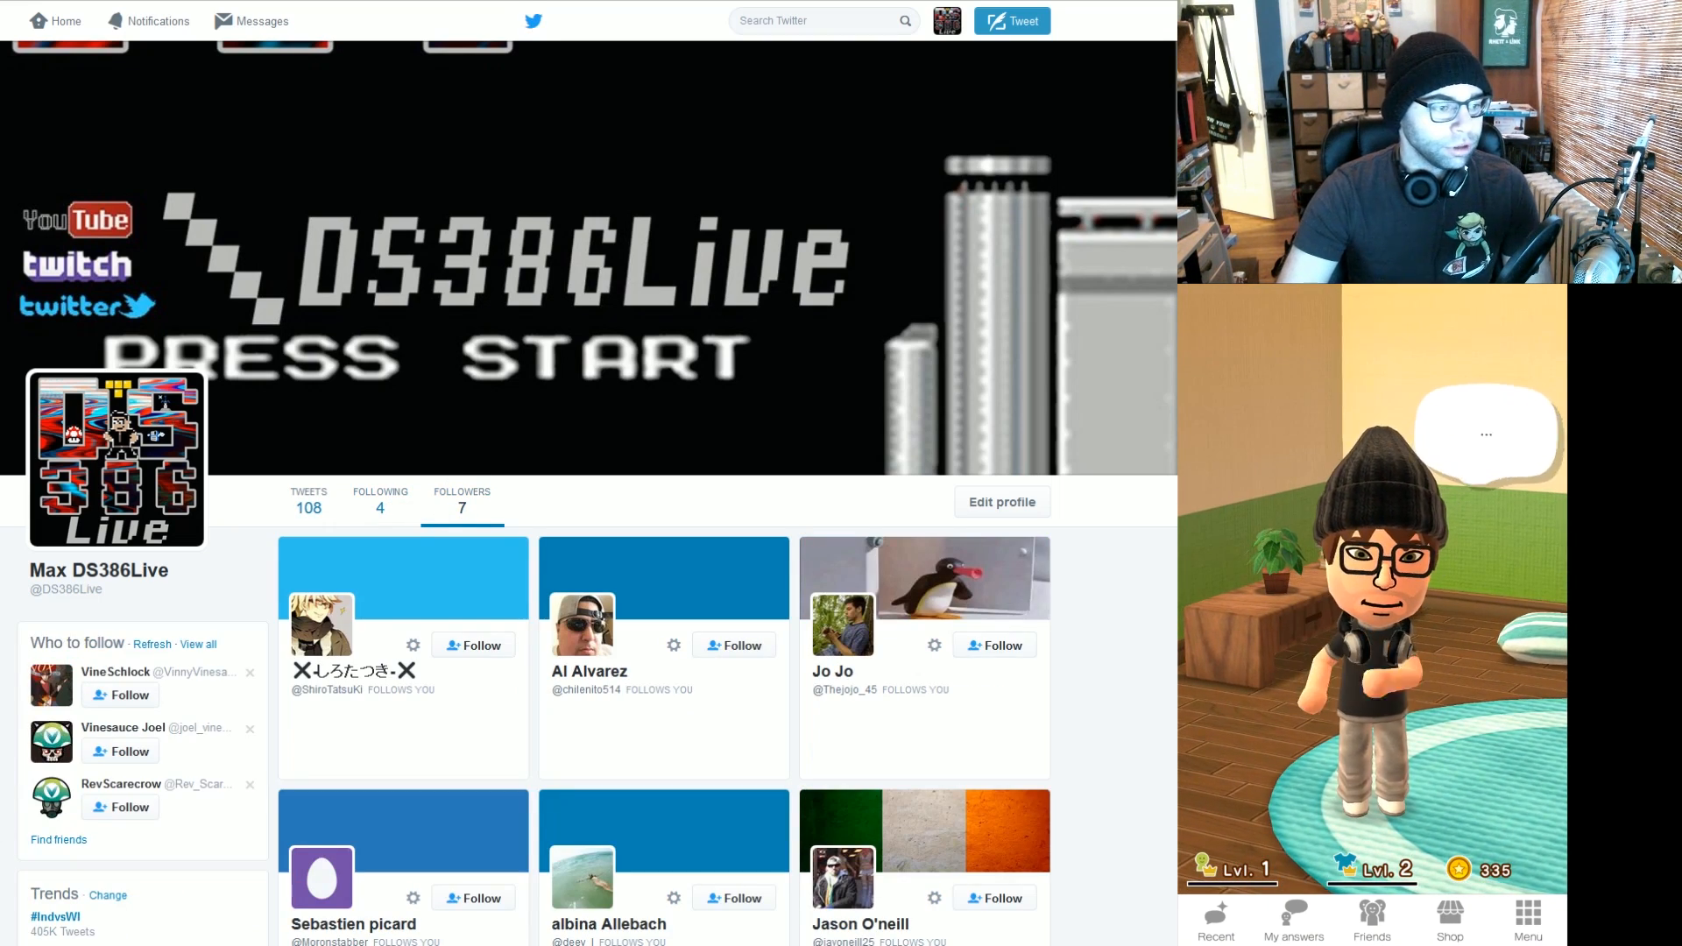
{"action": "scroll", "scroll_direction": "down", "scroll_amount": 3}
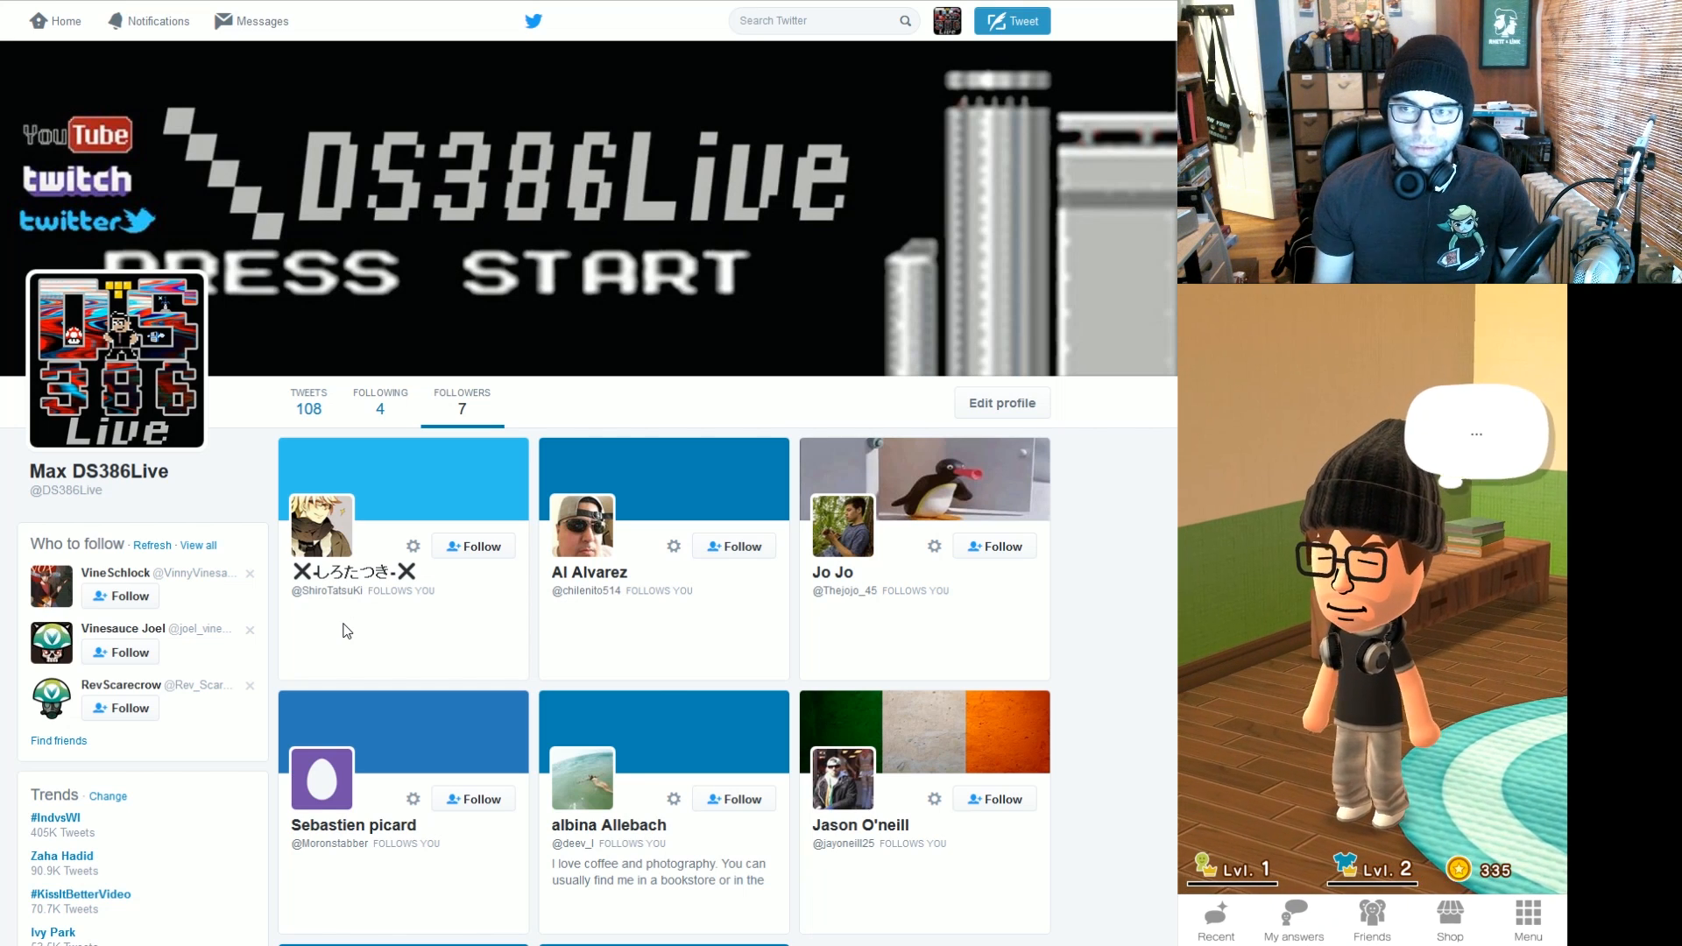
{"action": "left_click", "coordinate": [1370, 919]}
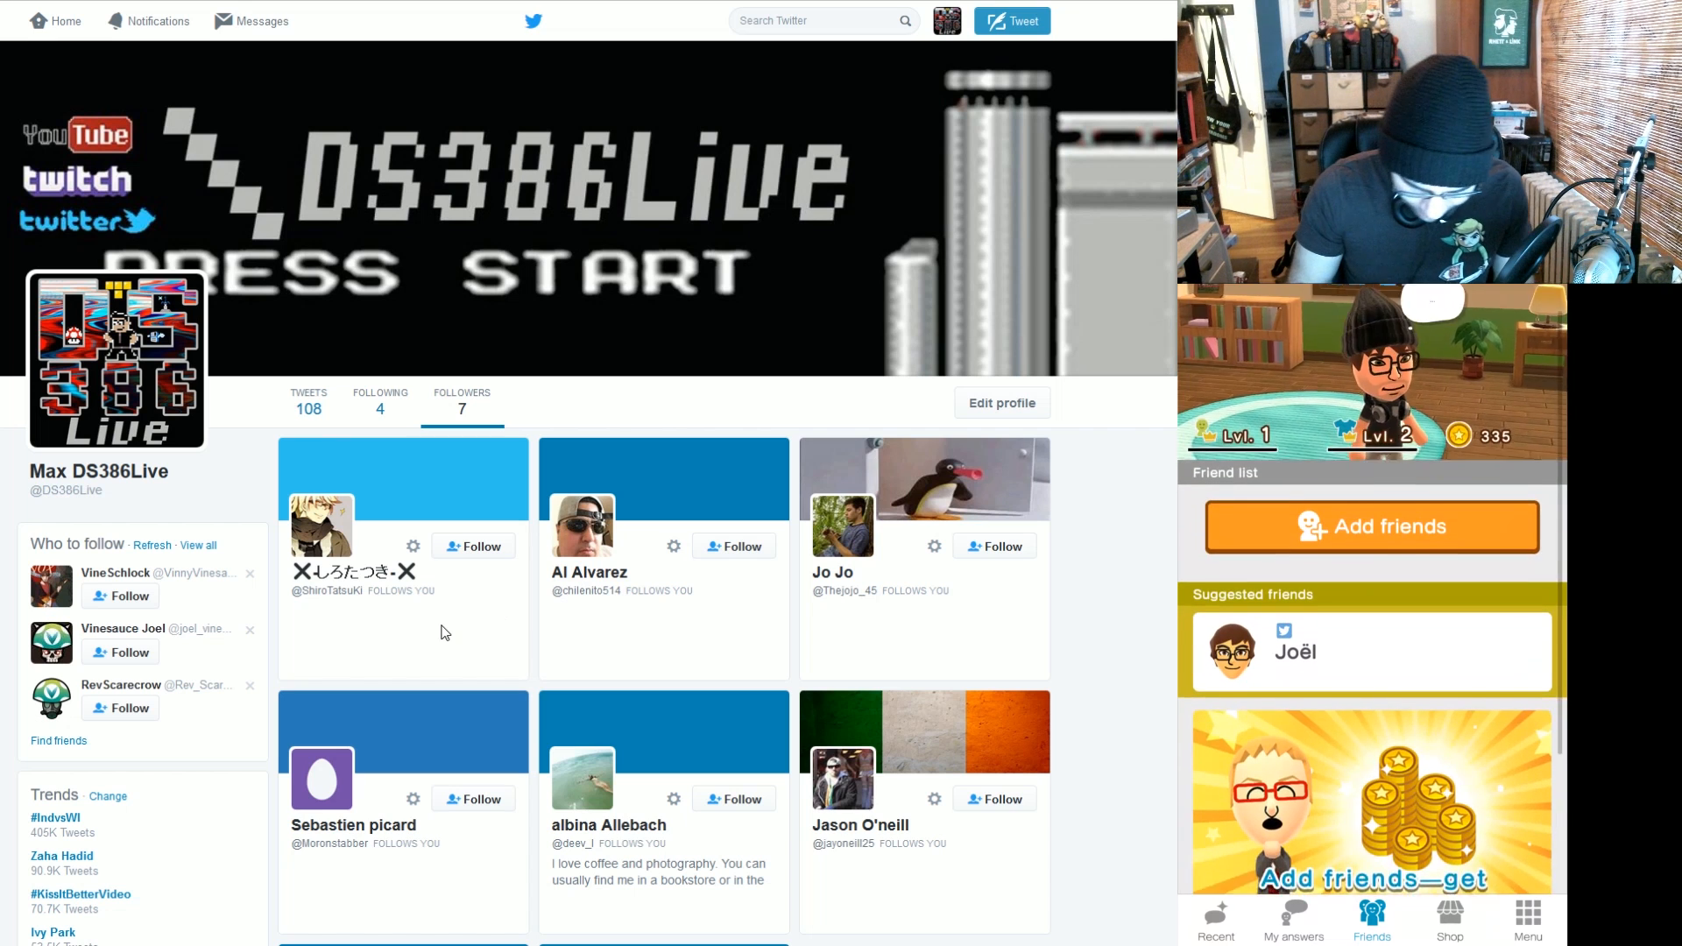
Open Miitomo's Add friends page showing linked Facebook and Twitter and suggested friend Joël
{"action": "left_click", "coordinate": [1370, 525]}
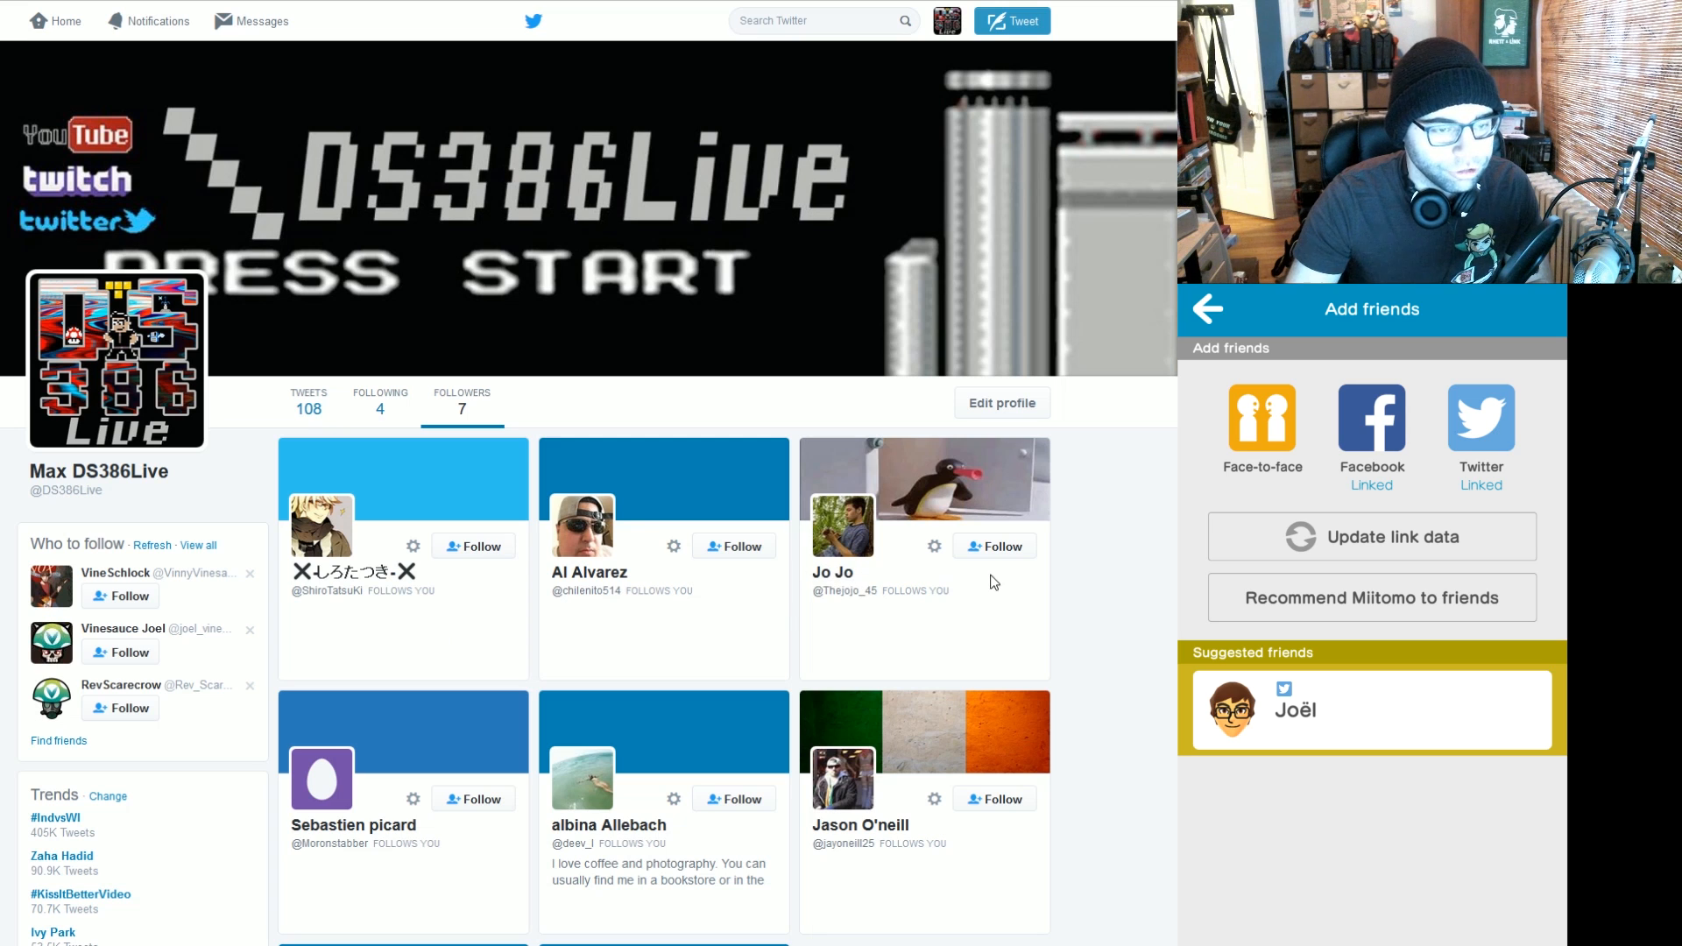
{"action": "mouse_move", "coordinate": [1024, 521]}
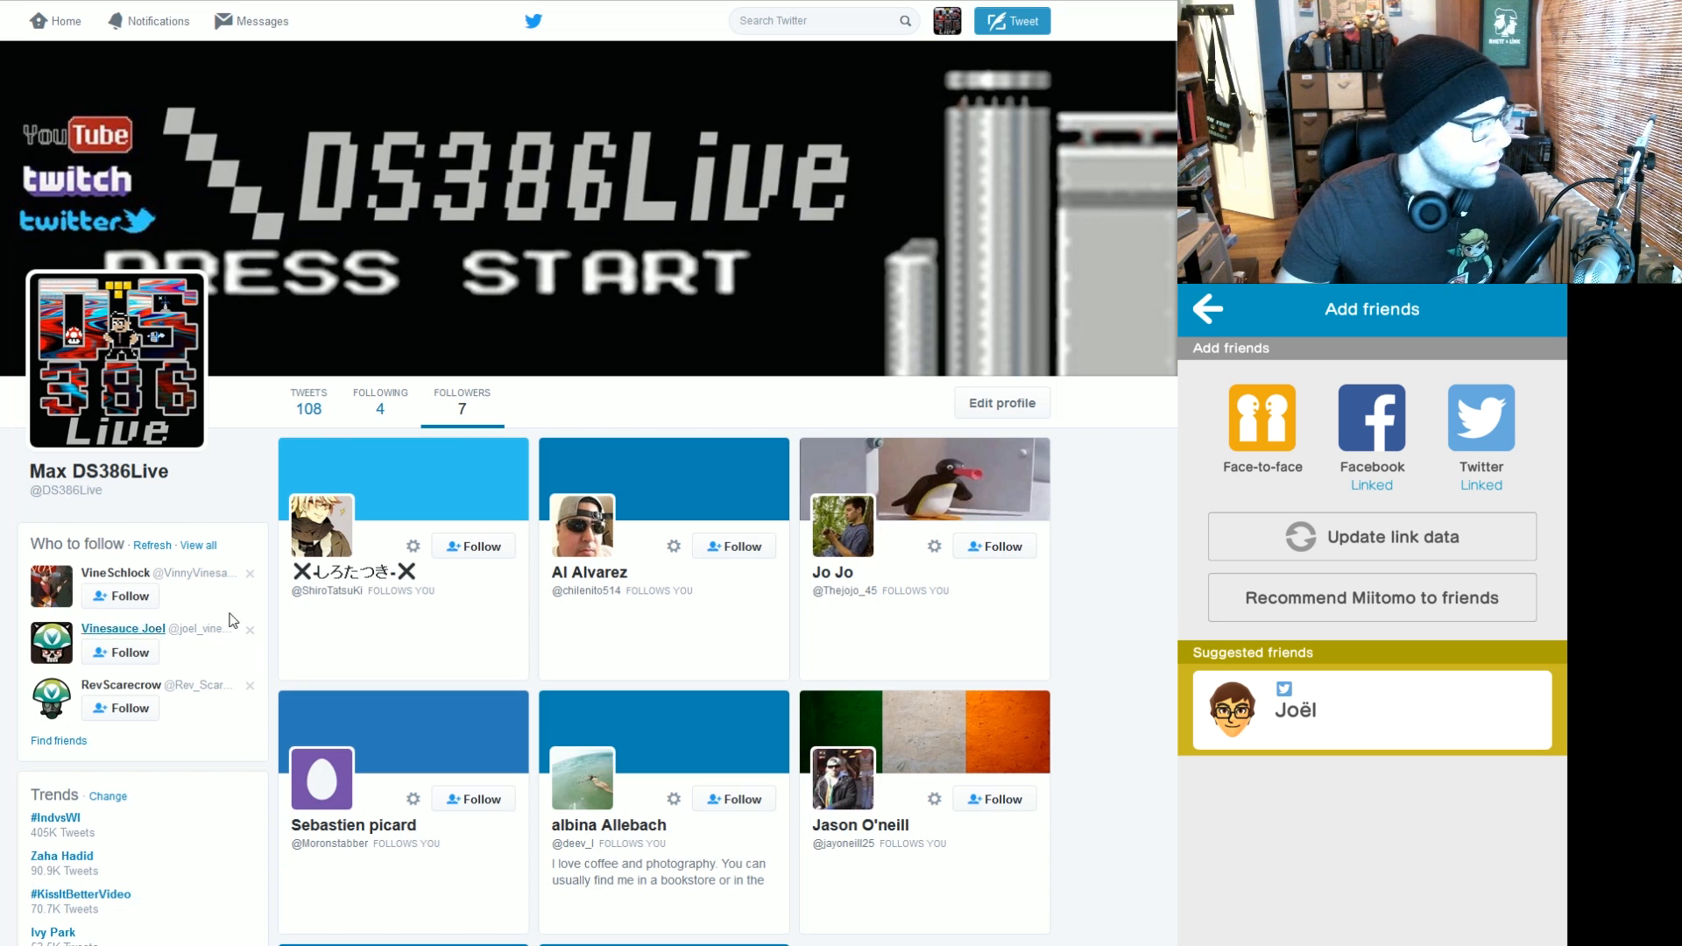
{"action": "left_click", "coordinate": [472, 546]}
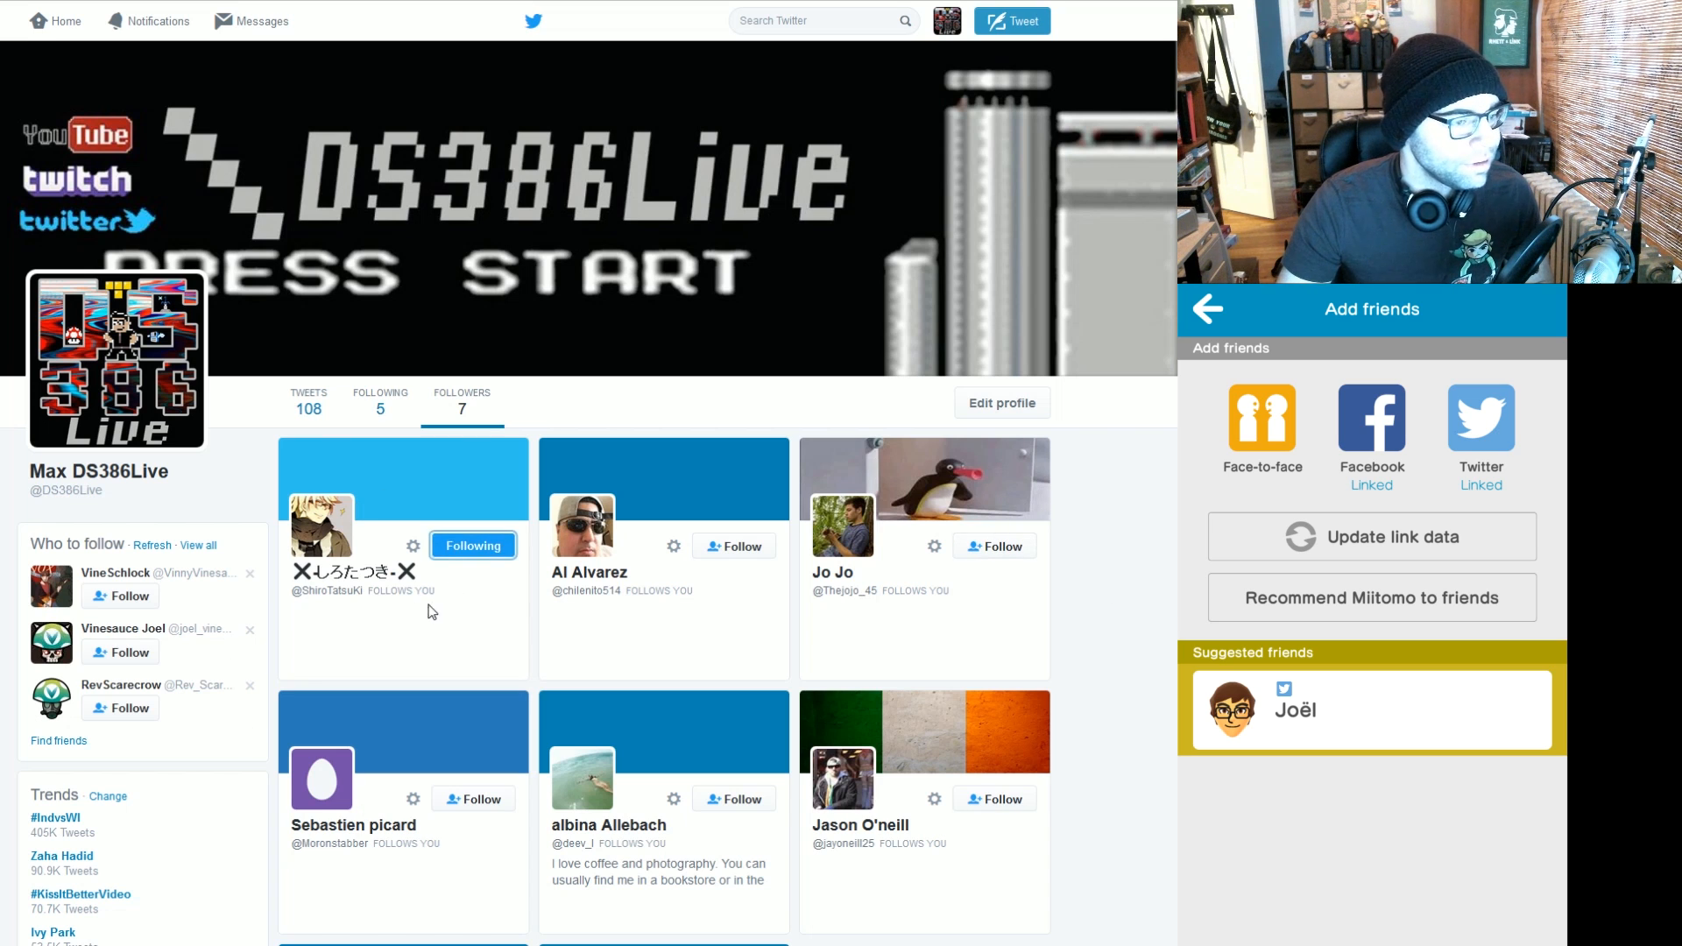
{"action": "mouse_move", "coordinate": [312, 620]}
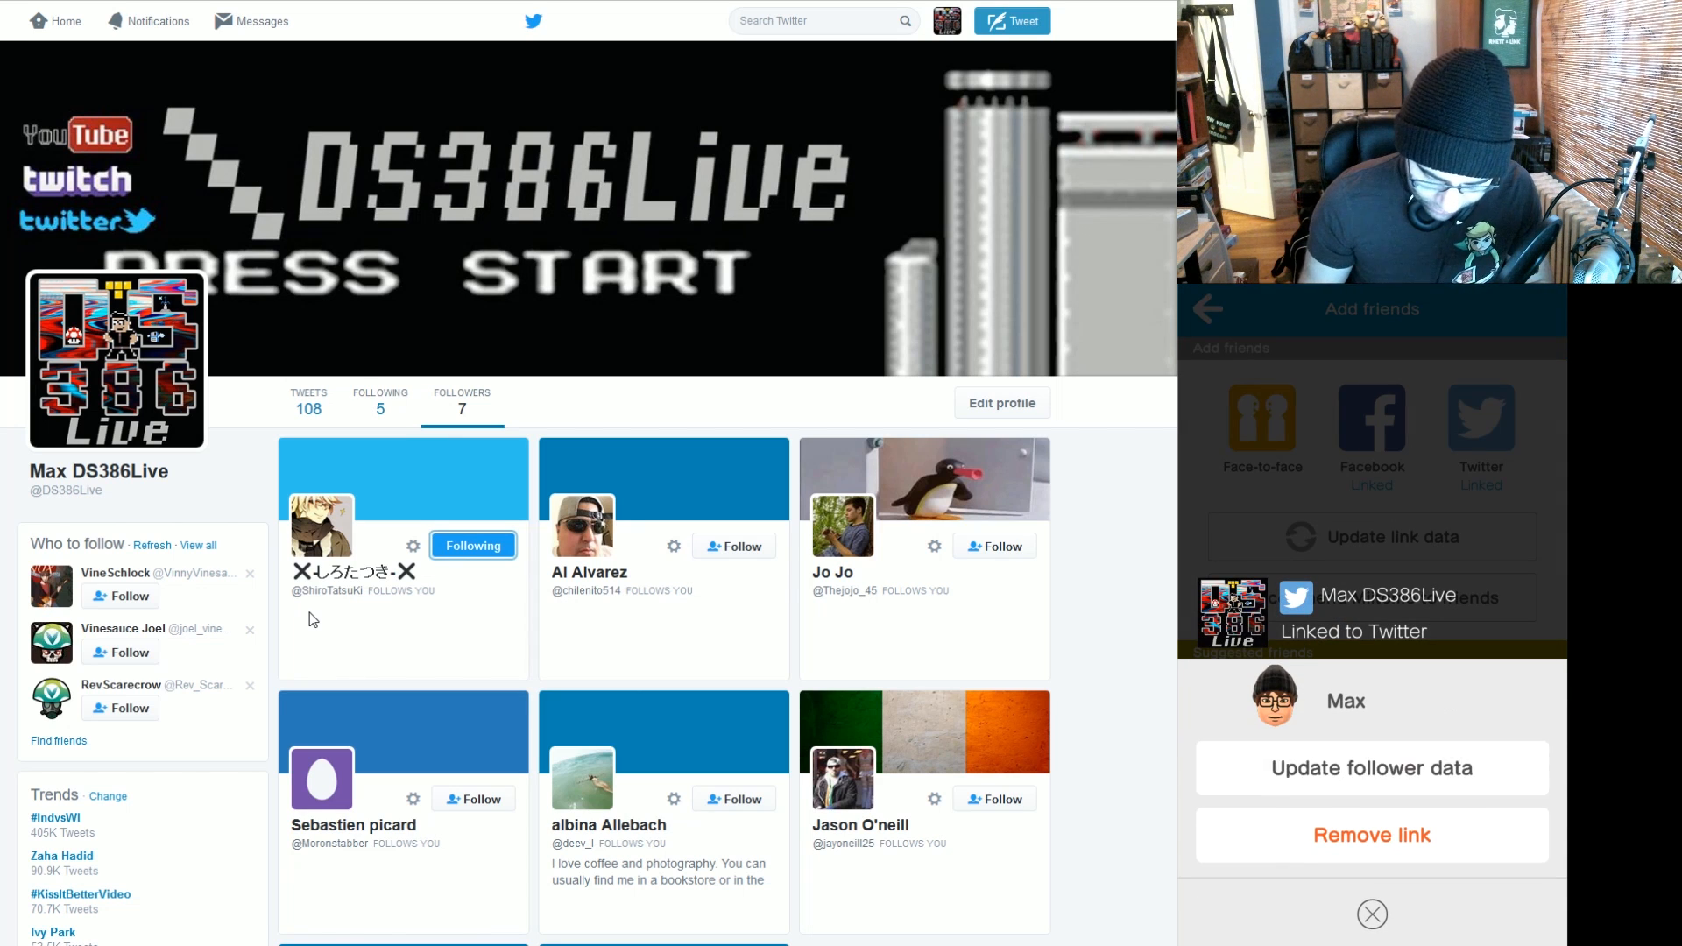
{"action": "left_click", "coordinate": [1370, 768]}
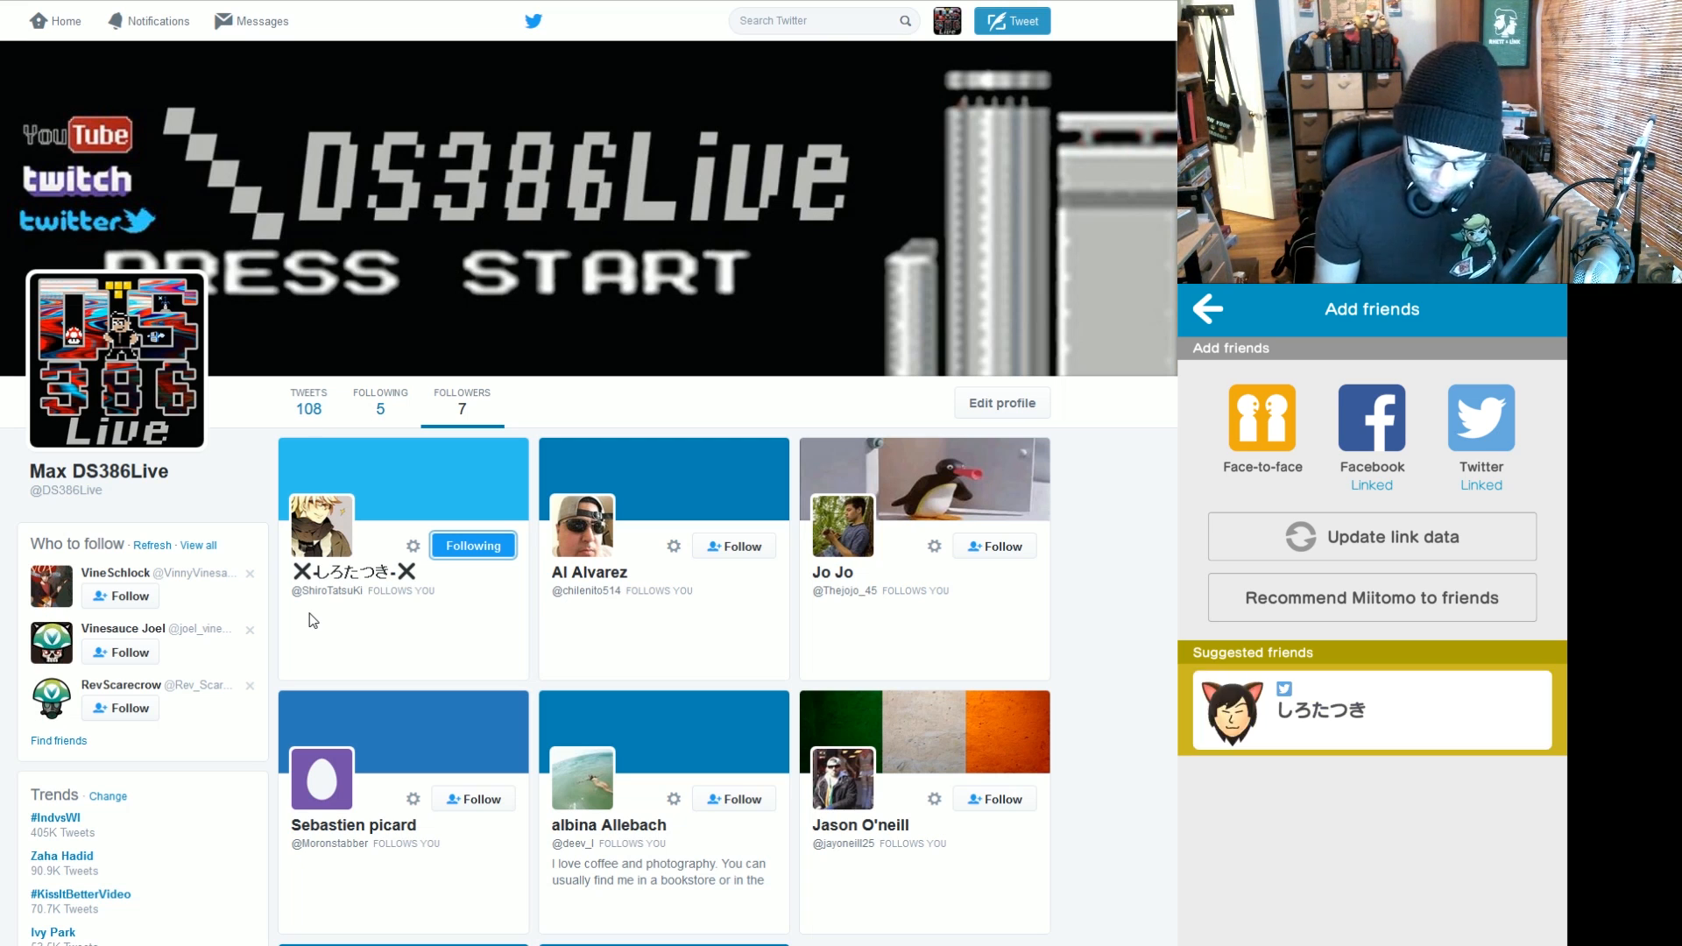
{"action": "left_click", "coordinate": [1370, 709]}
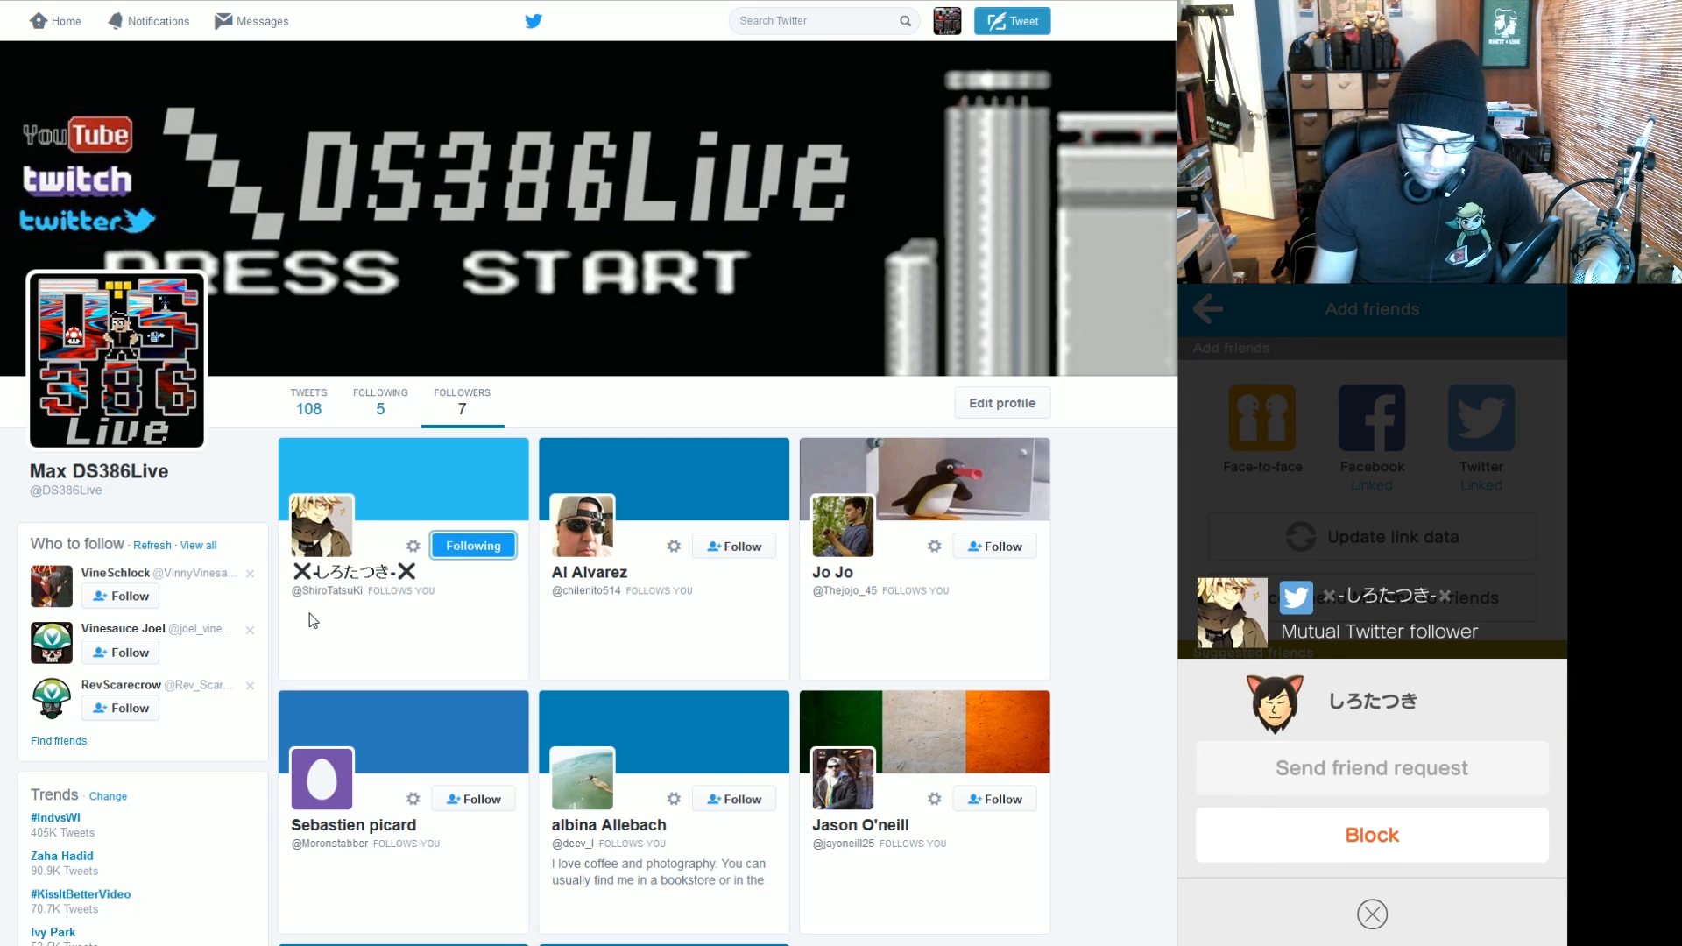
{"action": "left_click", "coordinate": [1370, 768]}
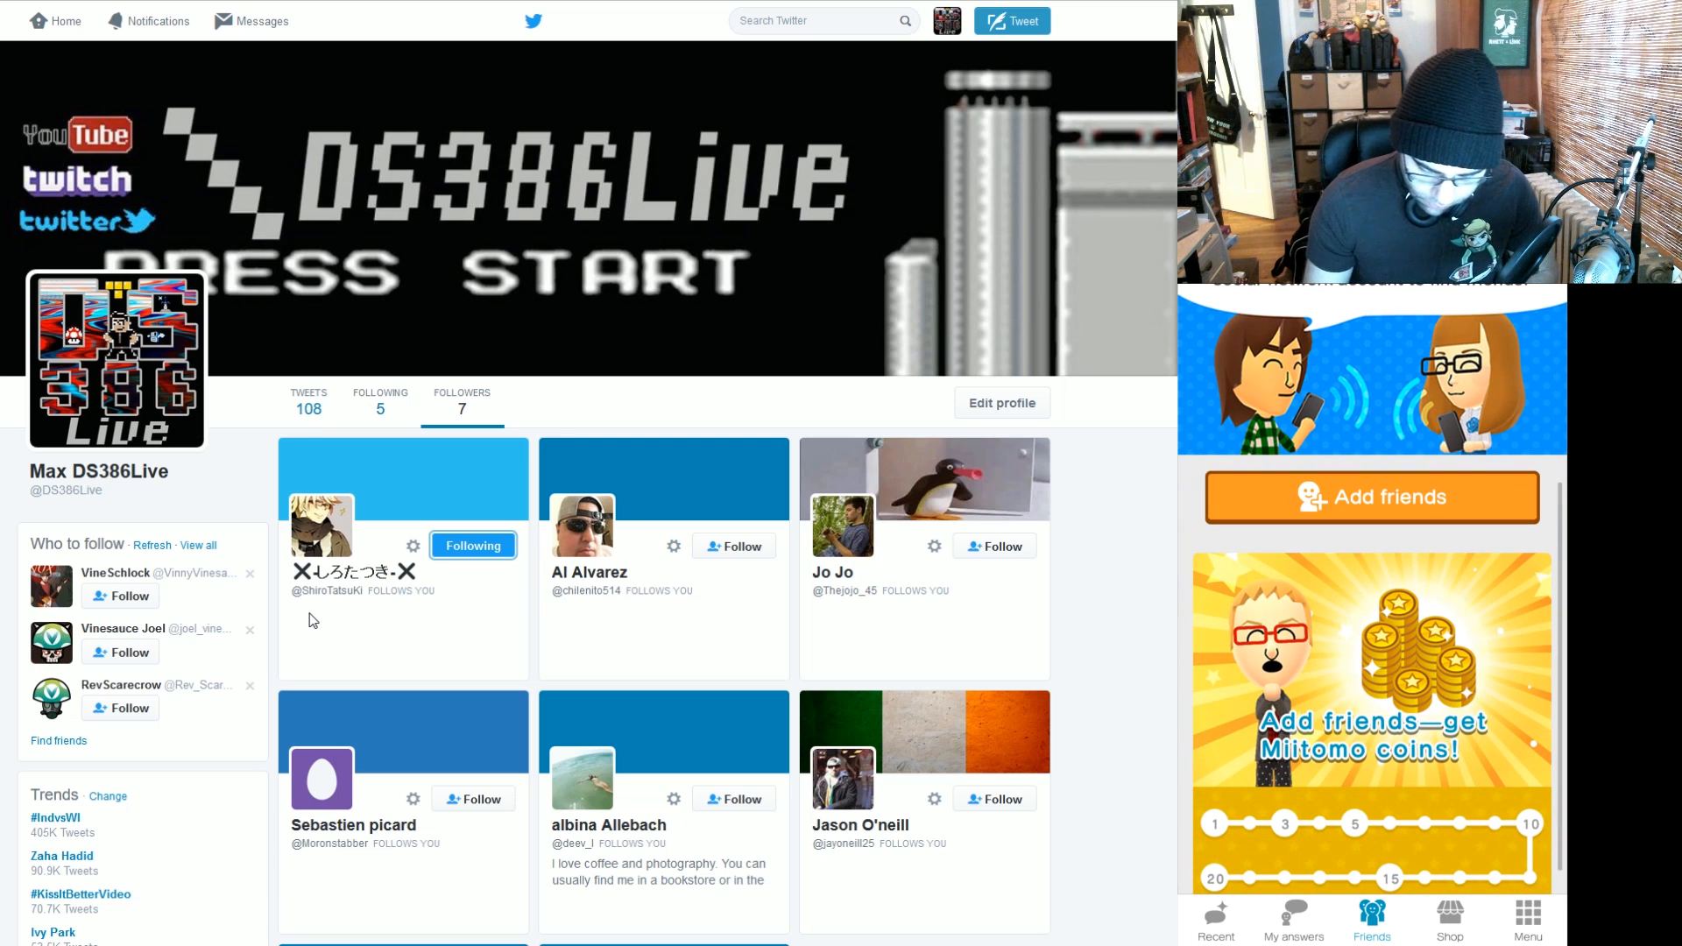
{"action": "left_click", "coordinate": [1370, 497]}
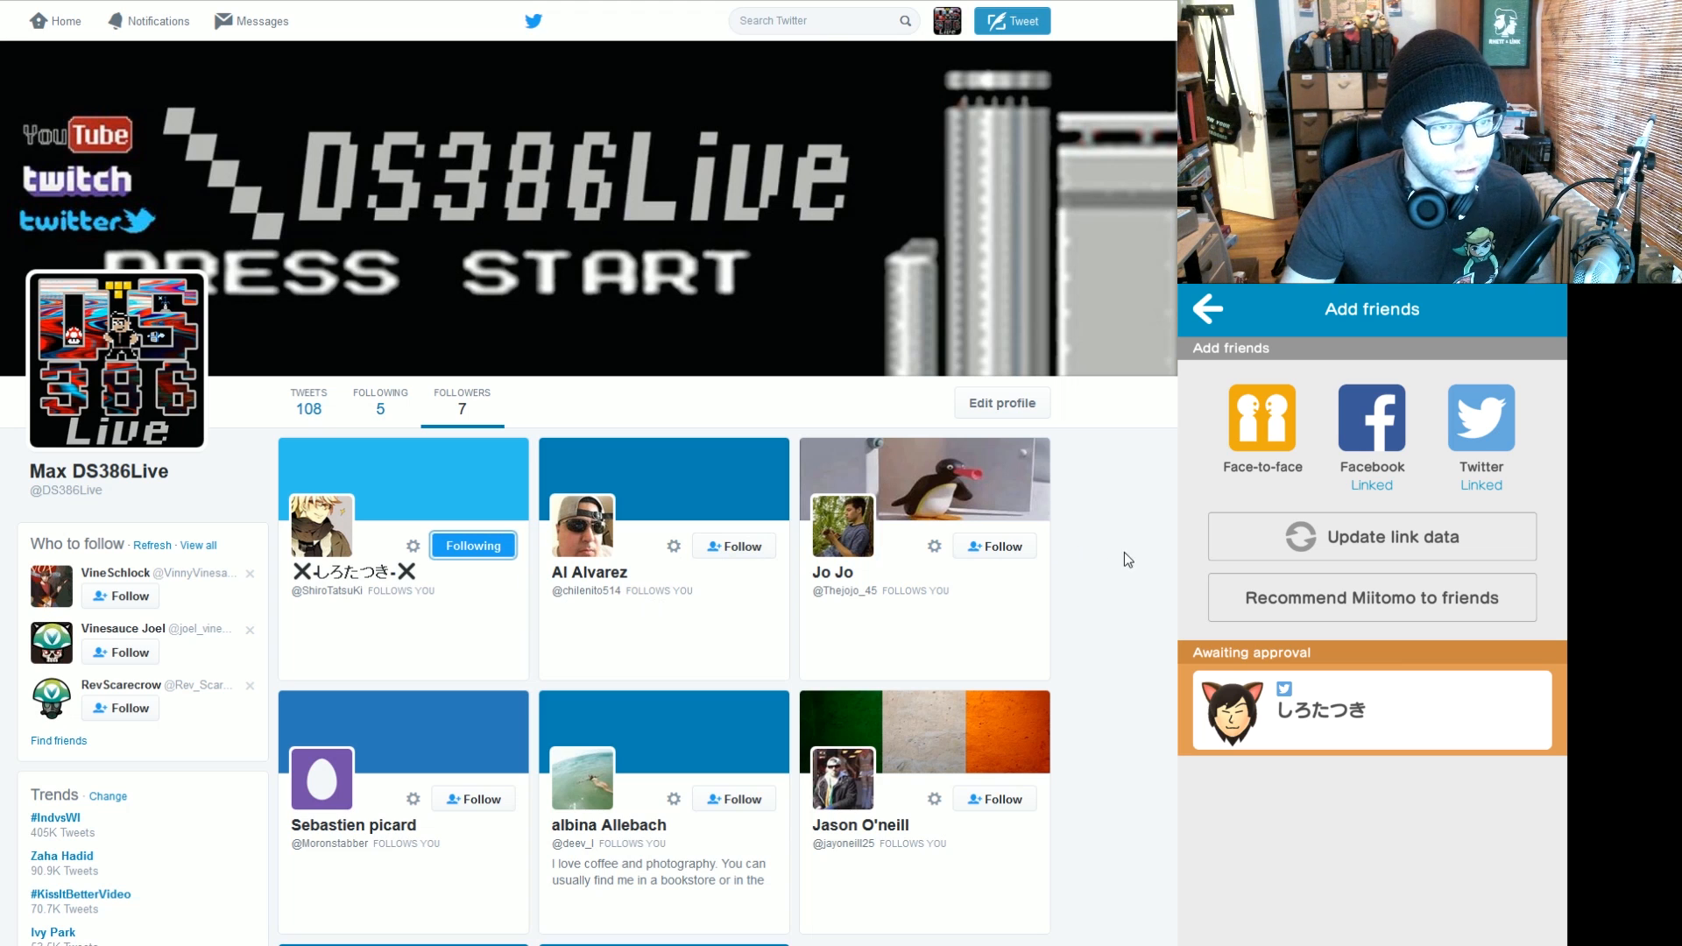
{"action": "left_click", "coordinate": [732, 545]}
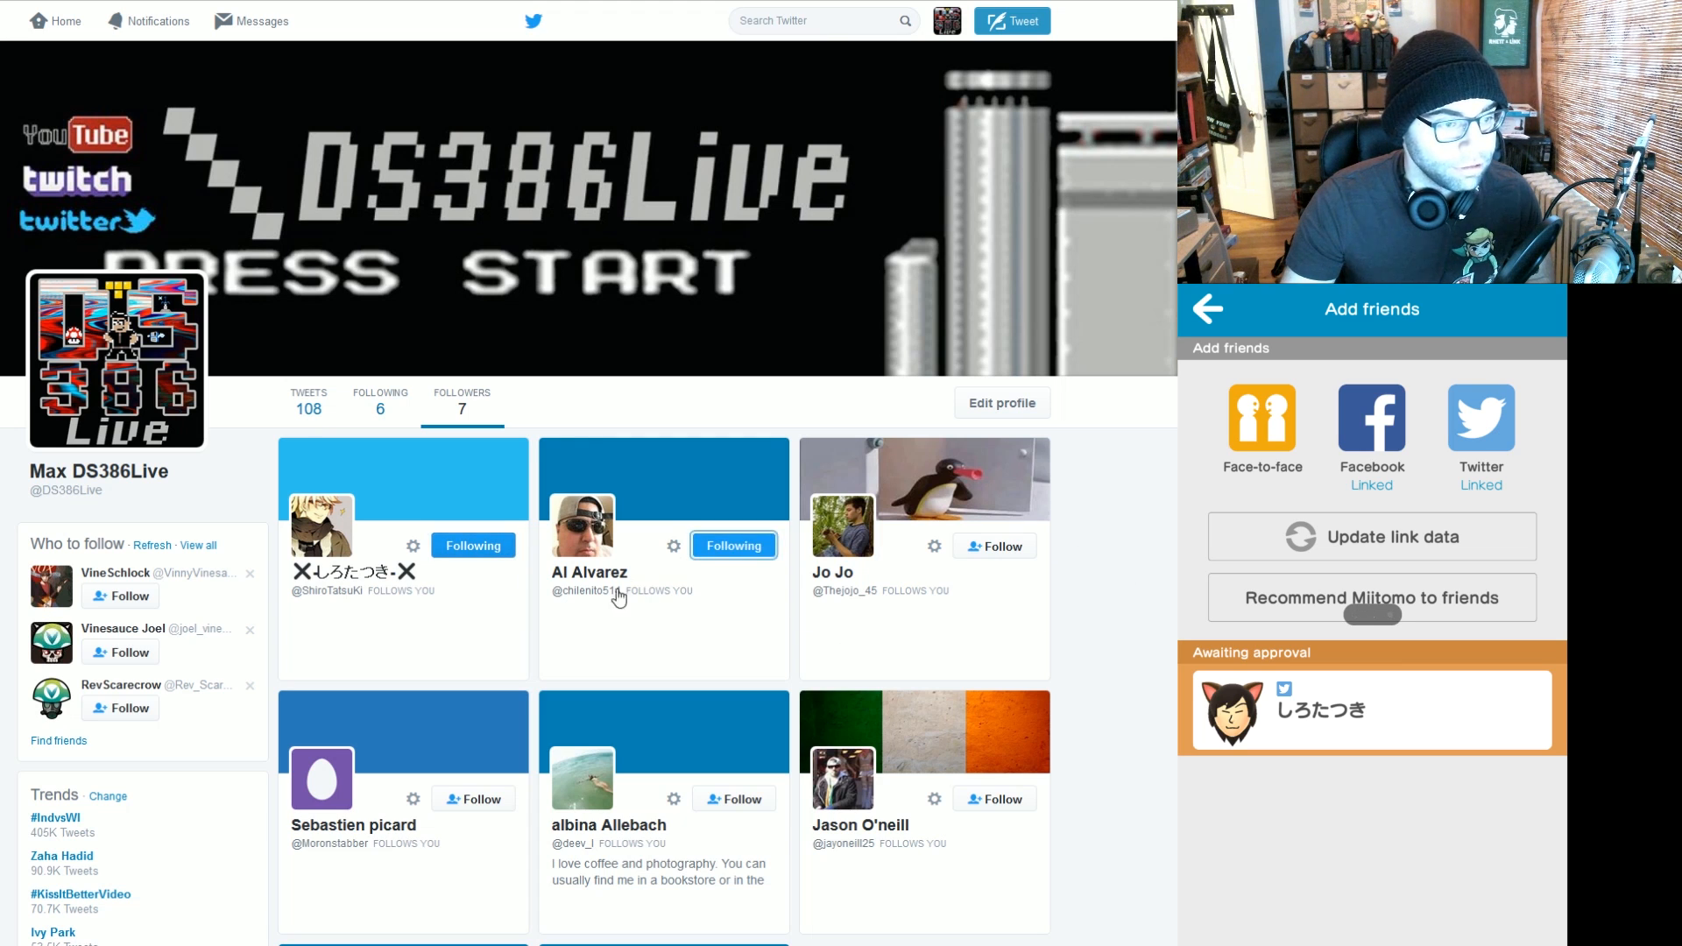
{"action": "left_click", "coordinate": [993, 545]}
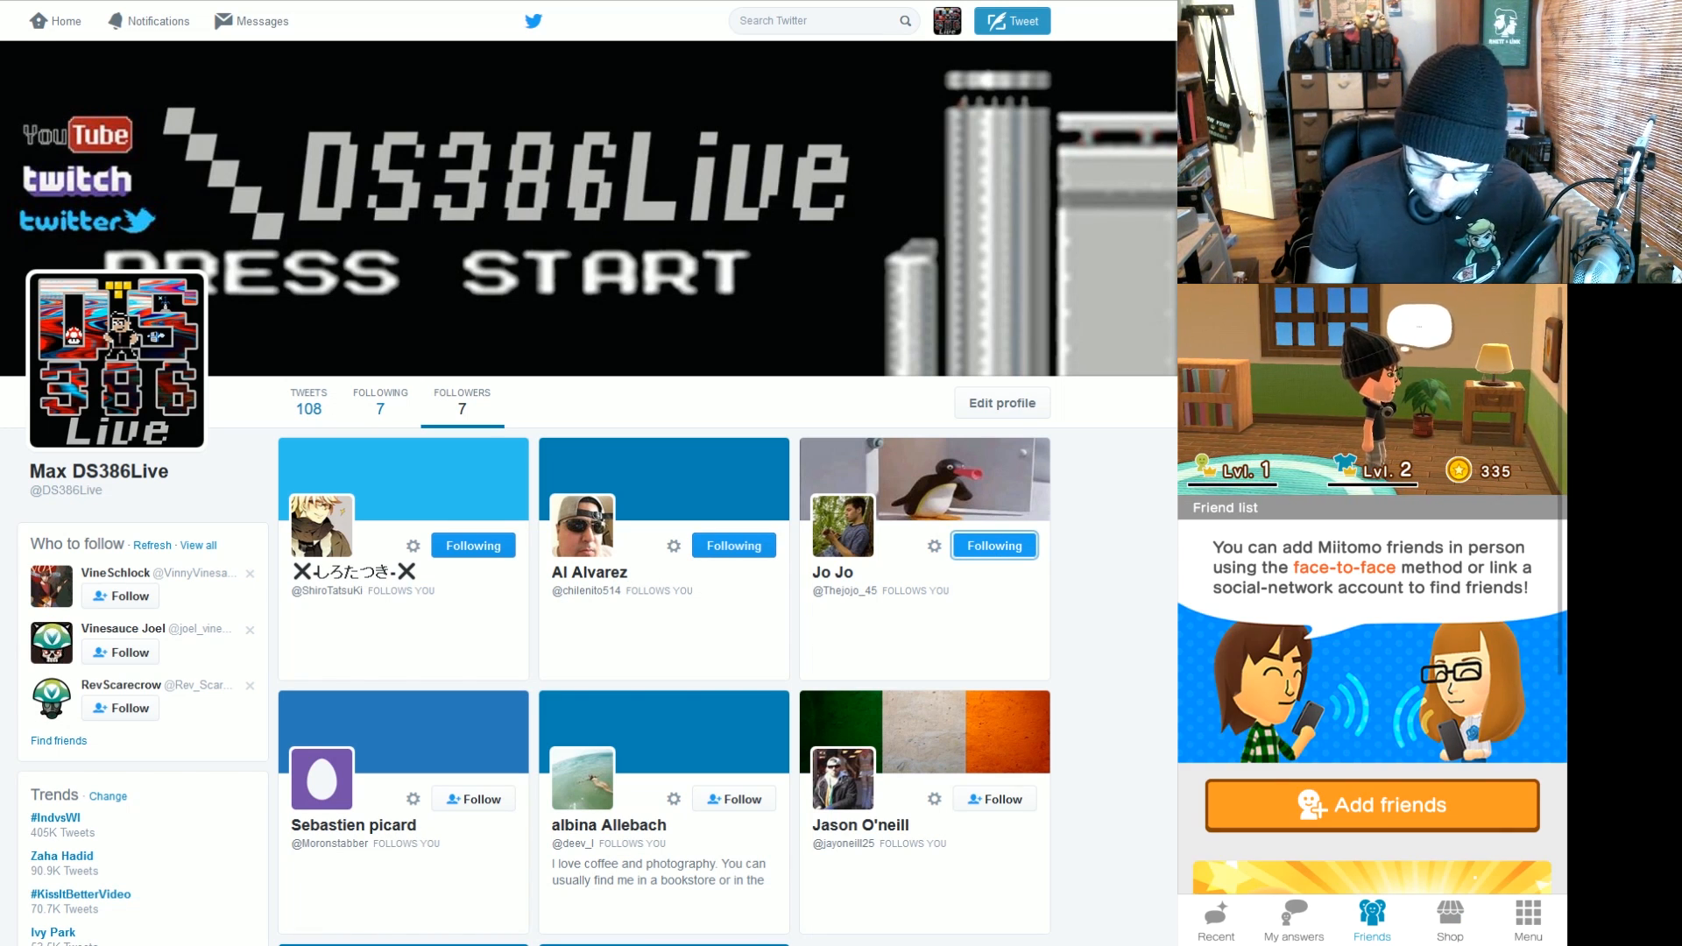
{"action": "left_click", "coordinate": [1371, 806]}
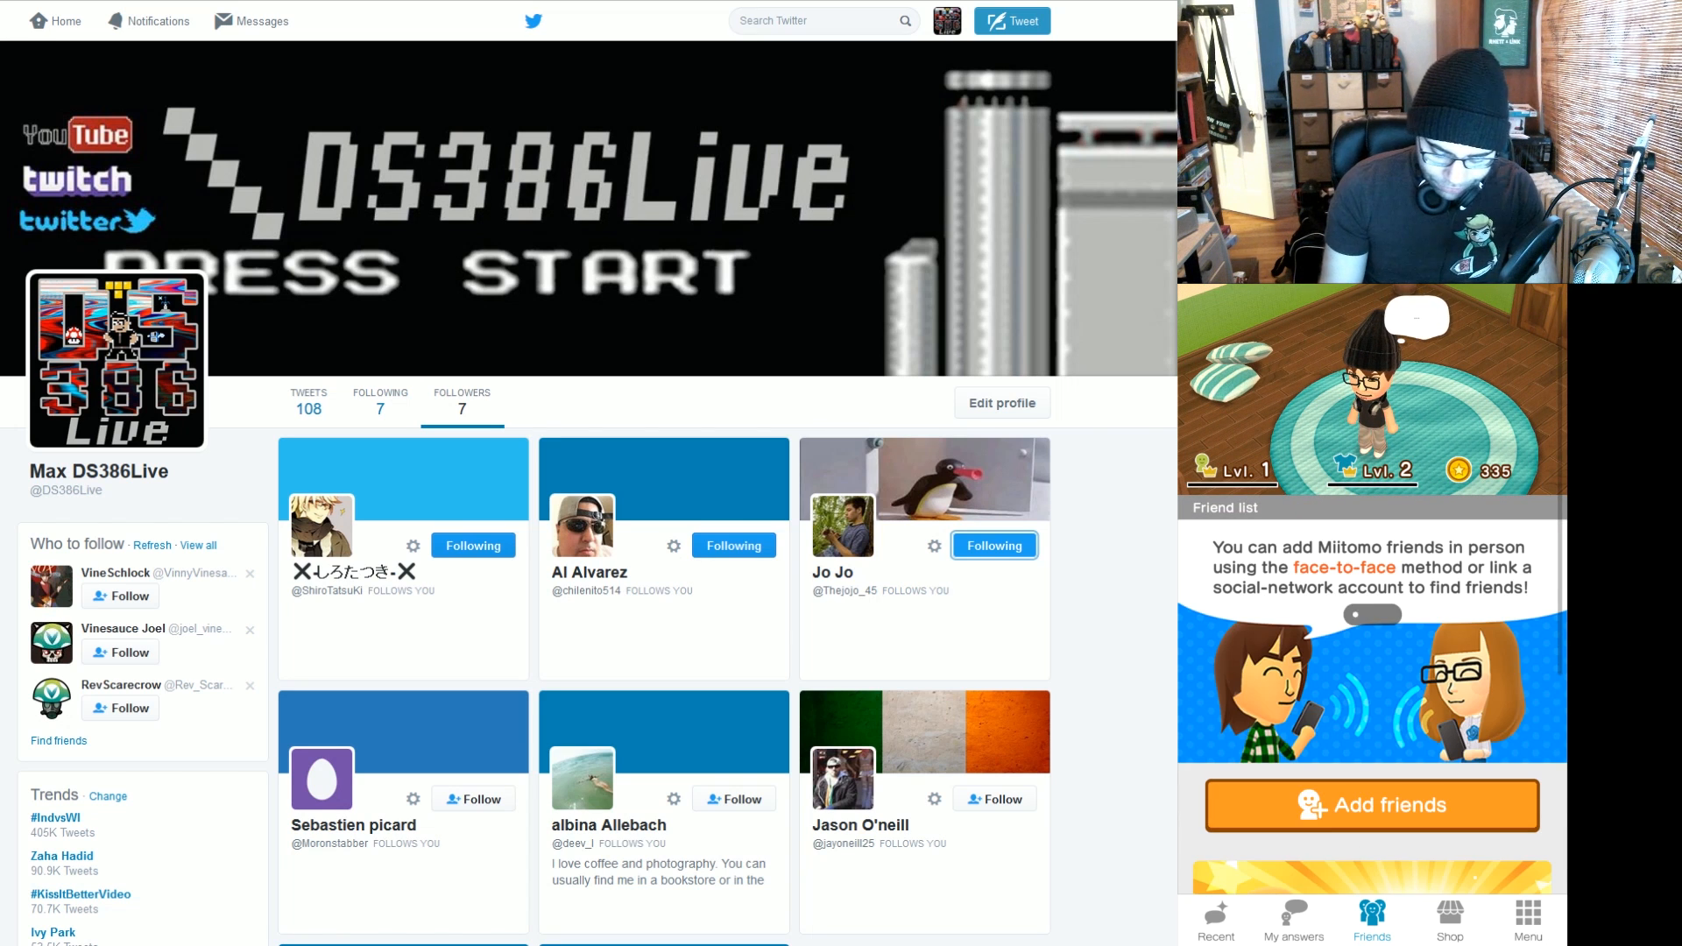
{"action": "left_click", "coordinate": [1370, 806]}
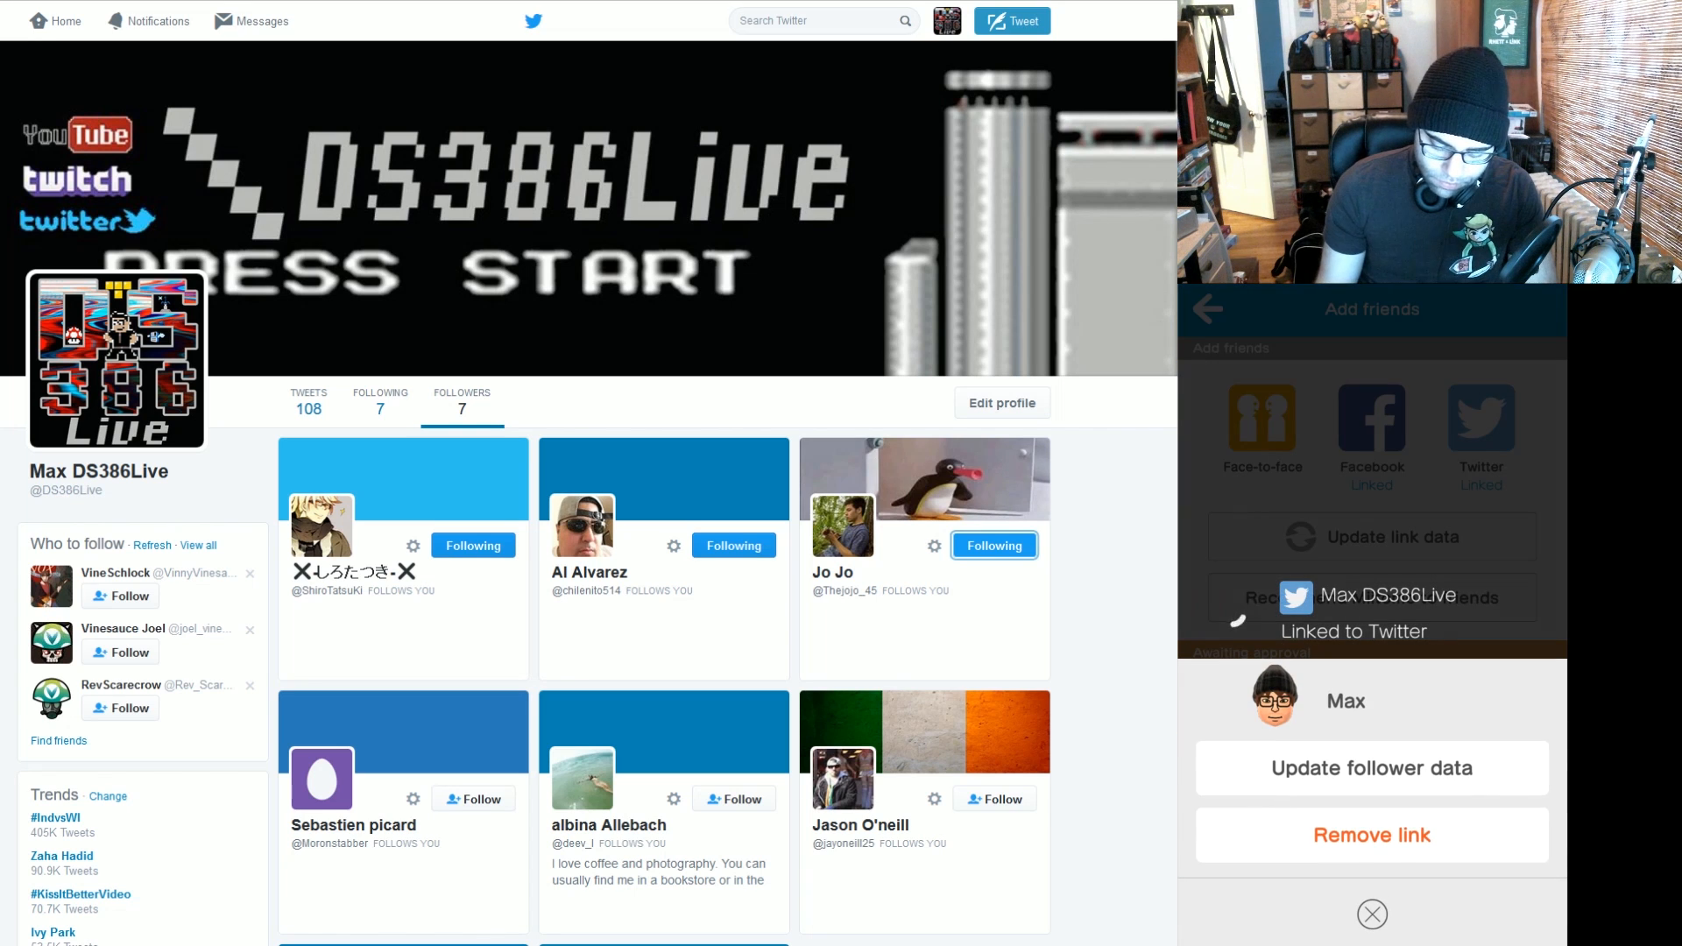
Update Miitomo's Twitter follower data so Chilenito joins Joël among suggested friends
{"action": "left_click", "coordinate": [1371, 768]}
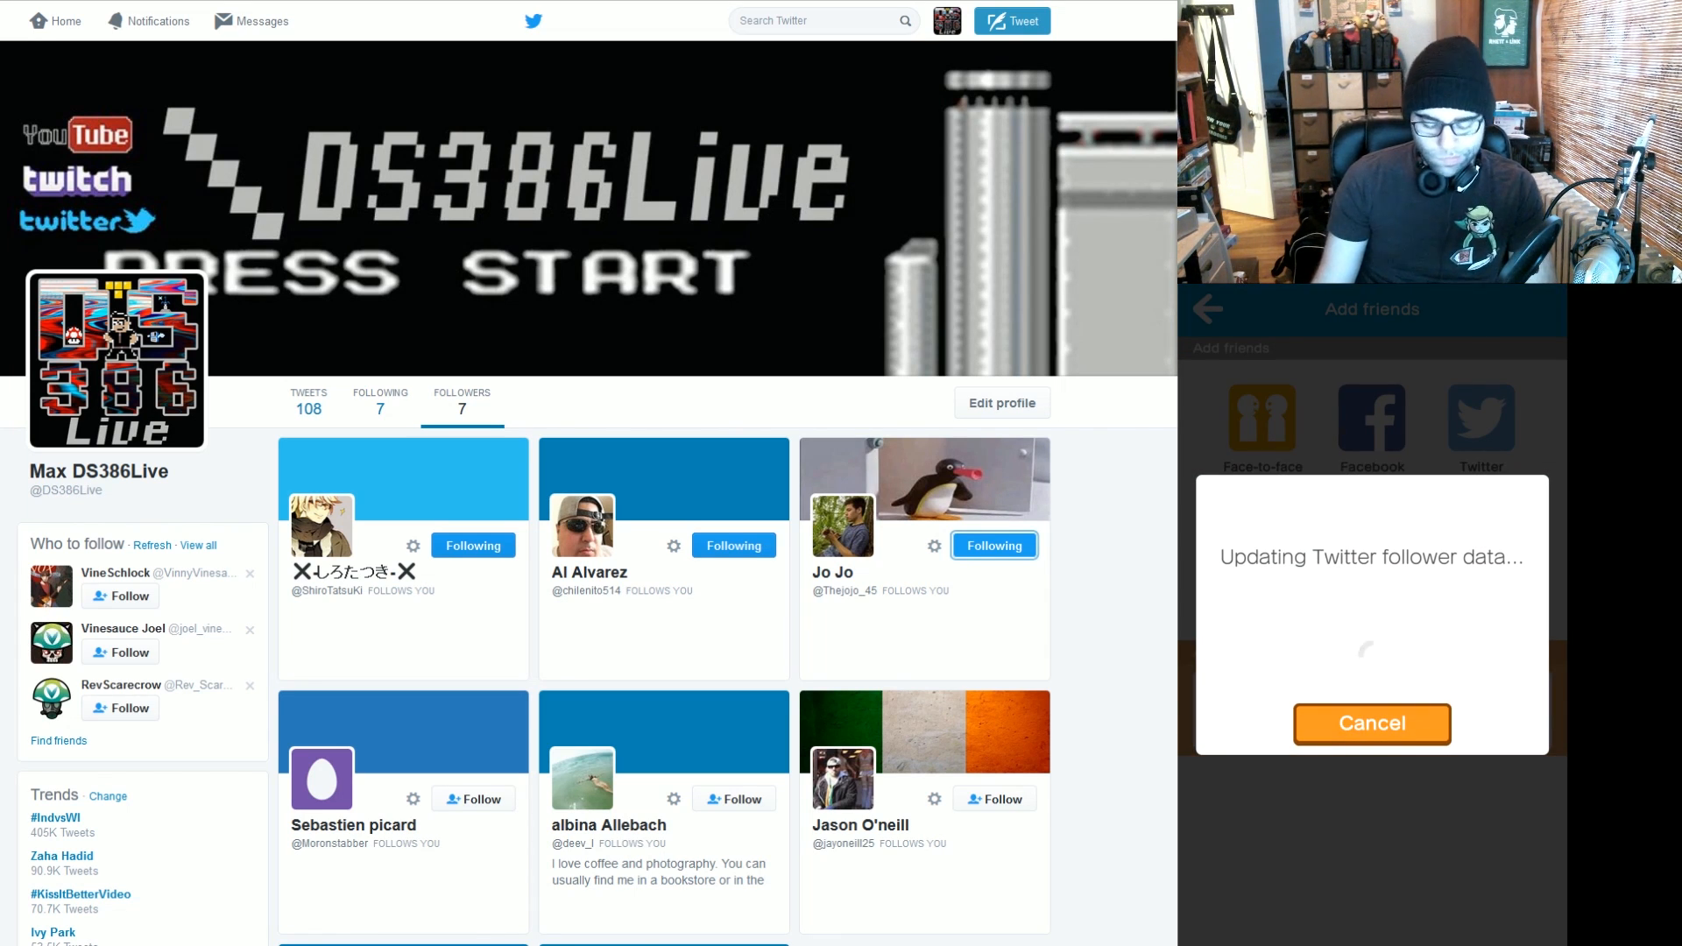
{"action": "left_click", "coordinate": [1370, 723]}
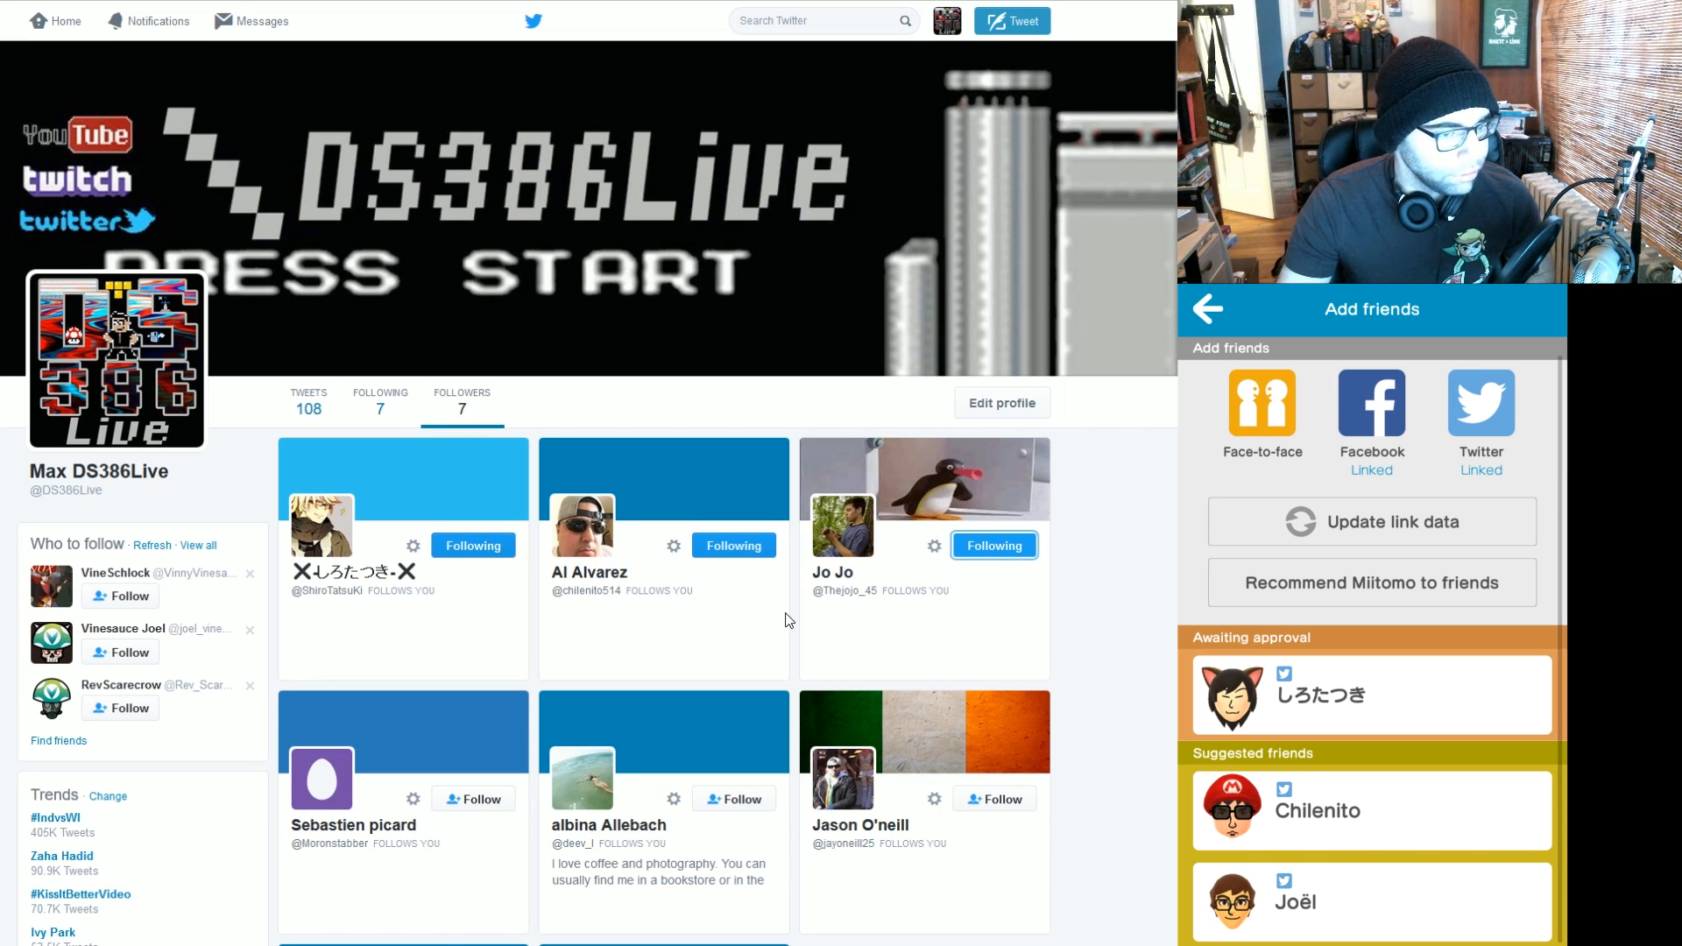
{"action": "mouse_move", "coordinate": [650, 566]}
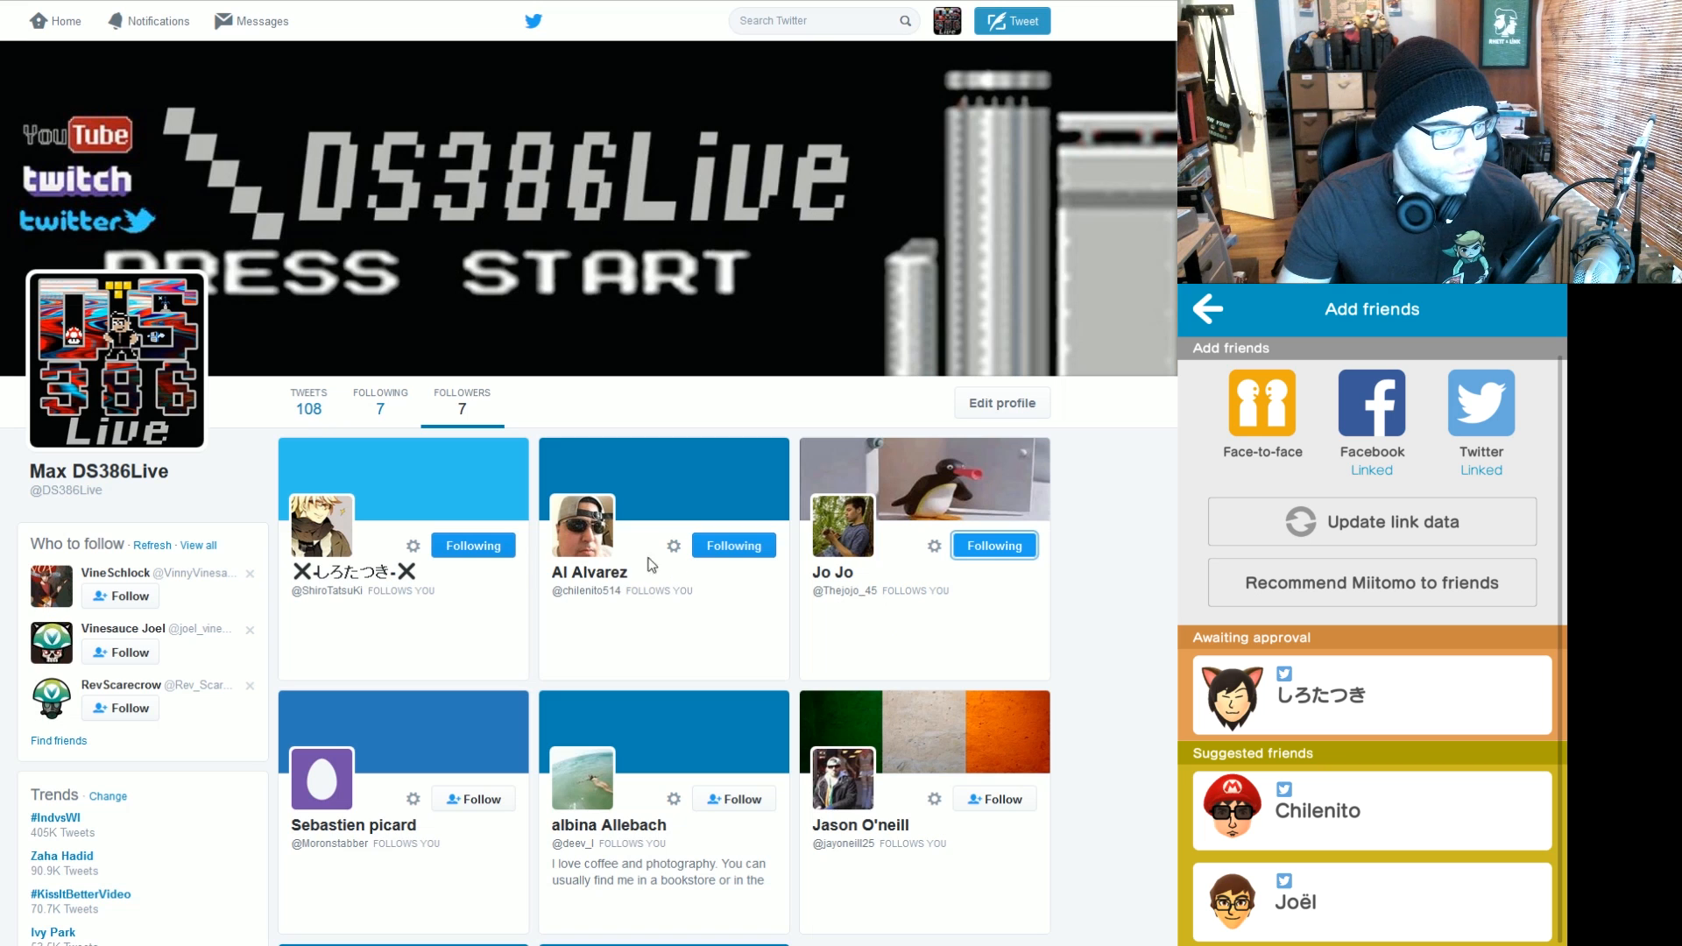
{"action": "mouse_move", "coordinate": [925, 620]}
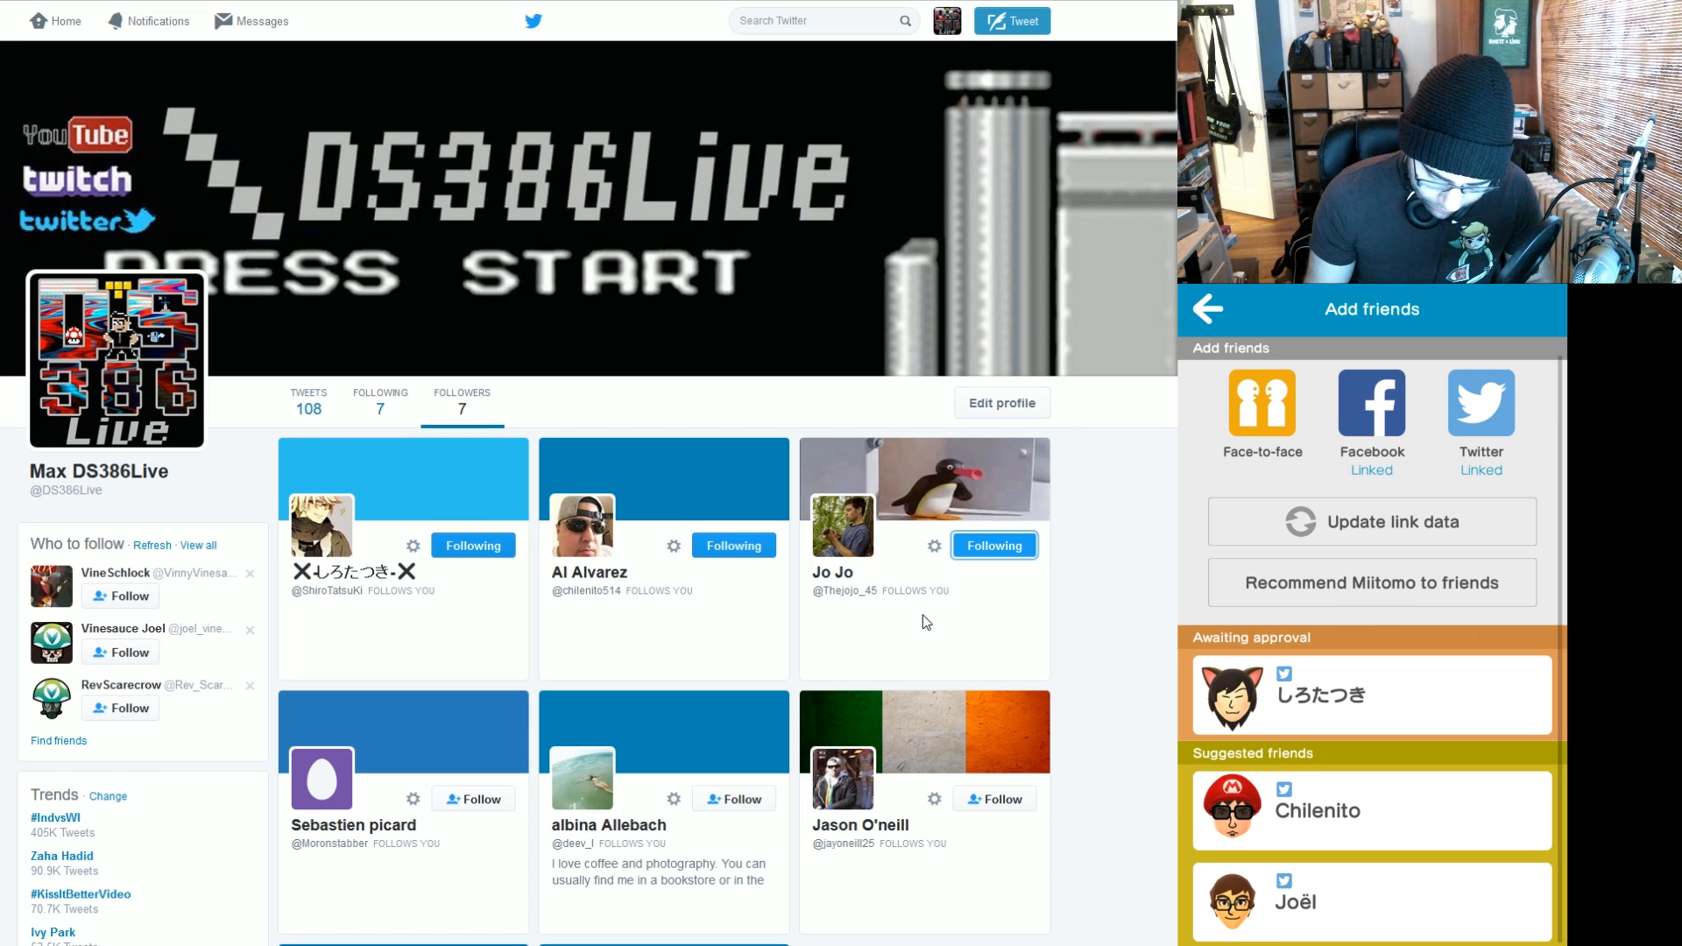
Send Joël a friend request and dismiss the resulting error 801-1150
{"action": "left_click", "coordinate": [1370, 521]}
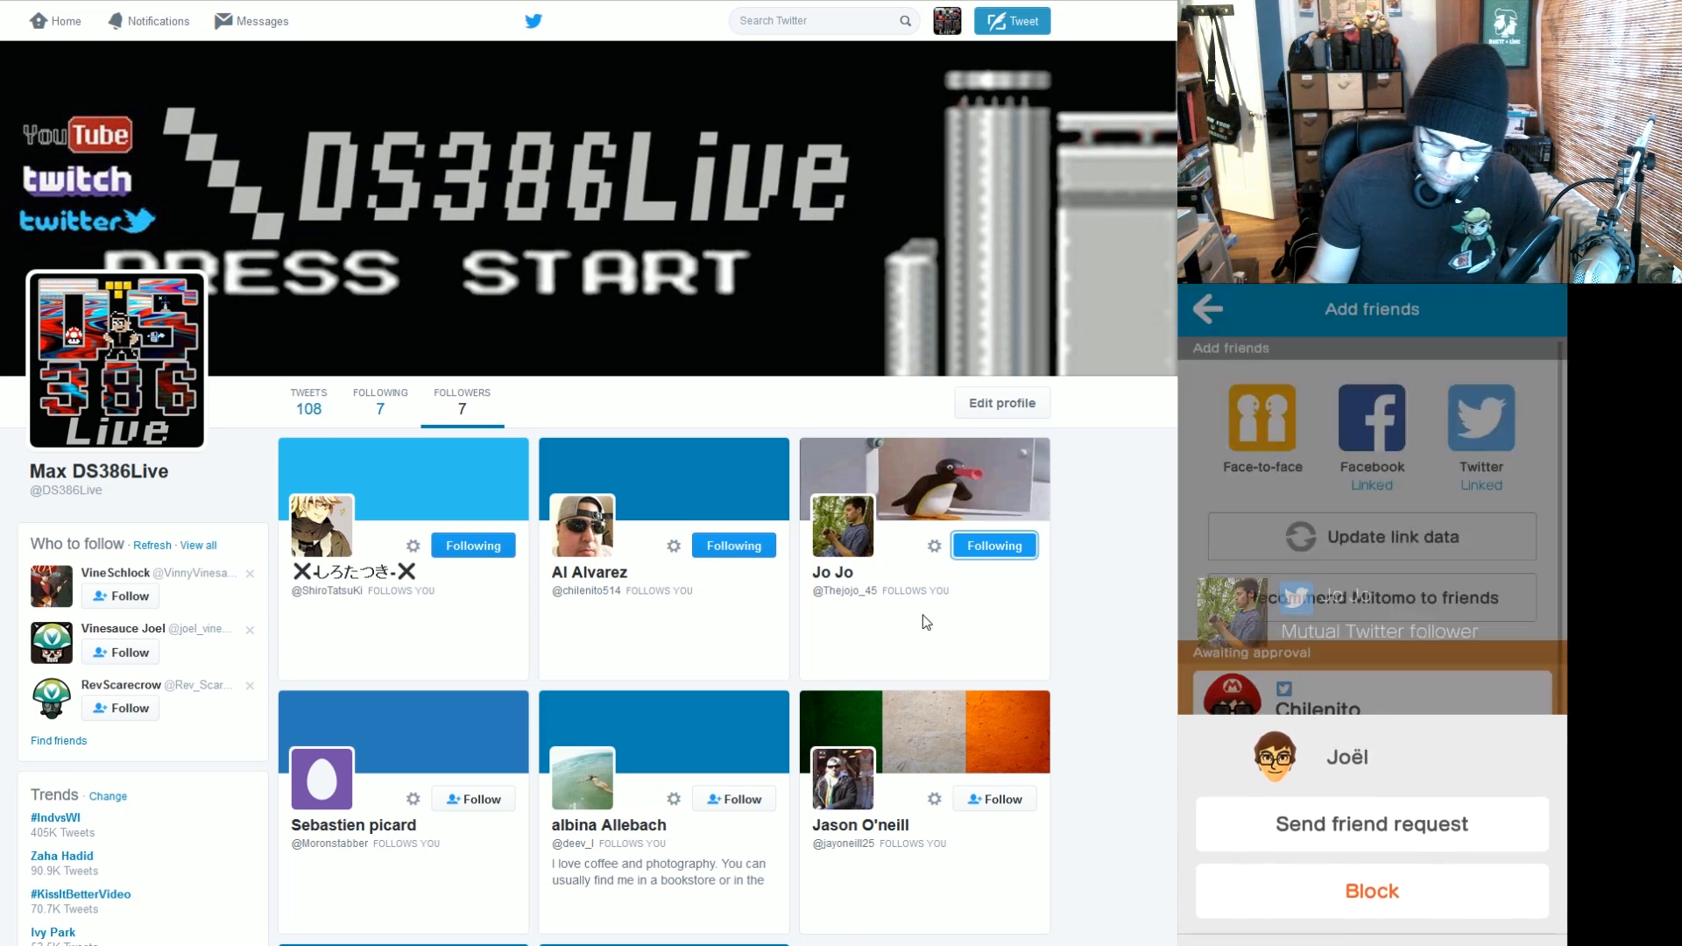
{"action": "left_click", "coordinate": [1370, 823]}
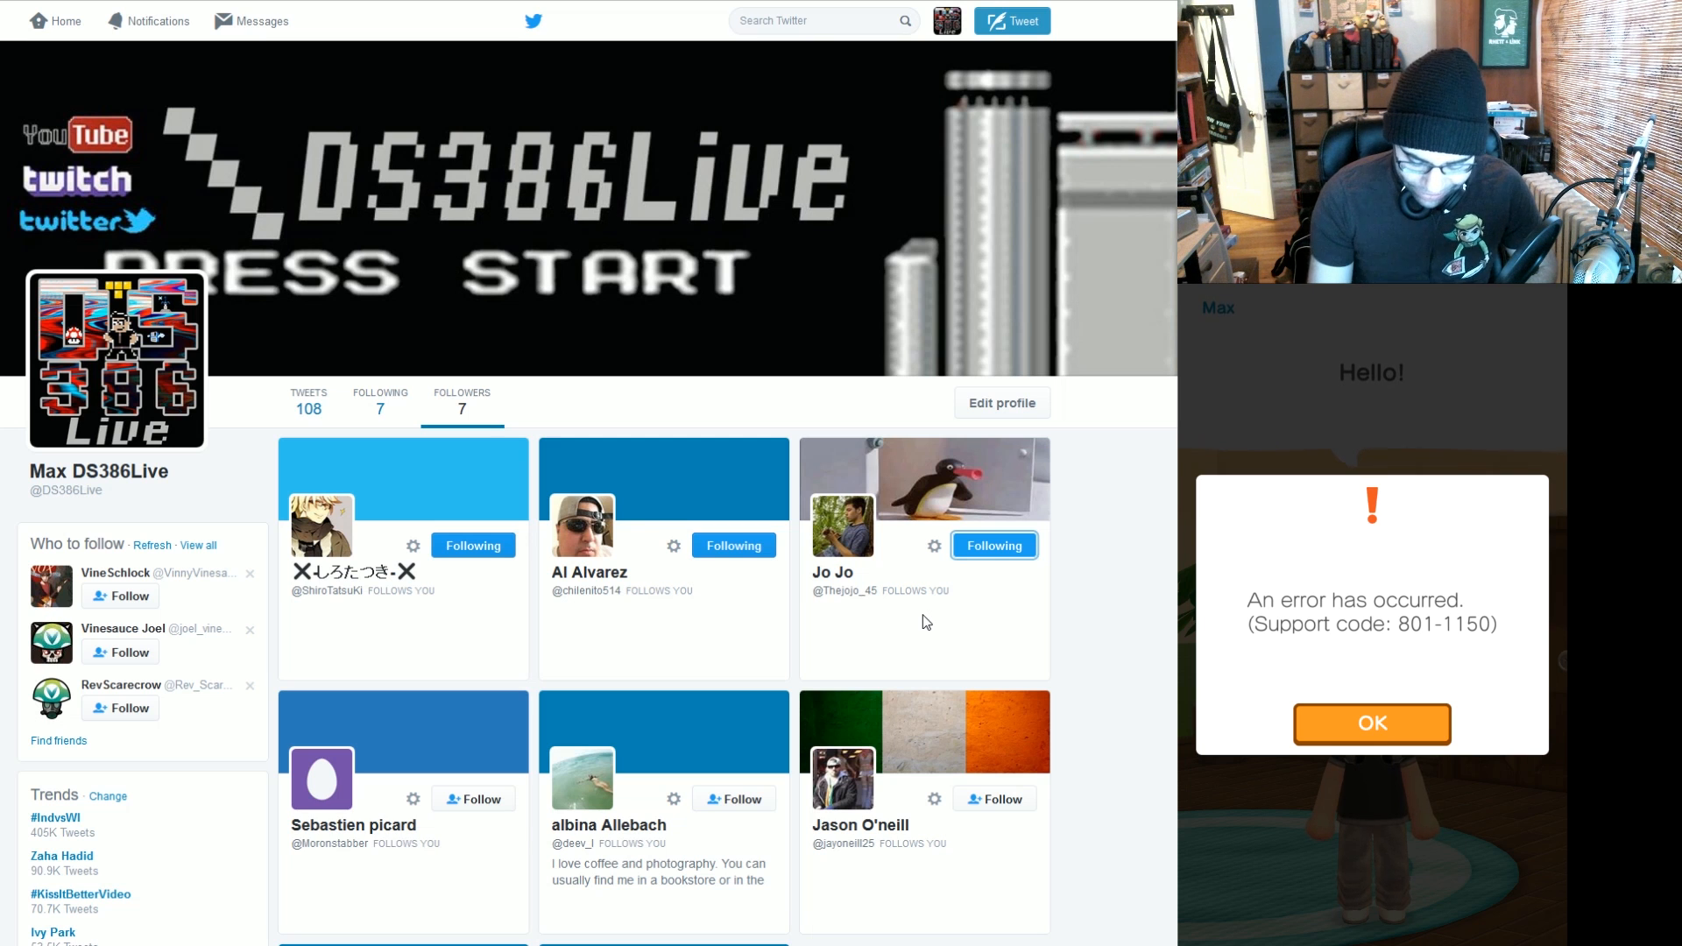
{"action": "left_click", "coordinate": [1370, 722]}
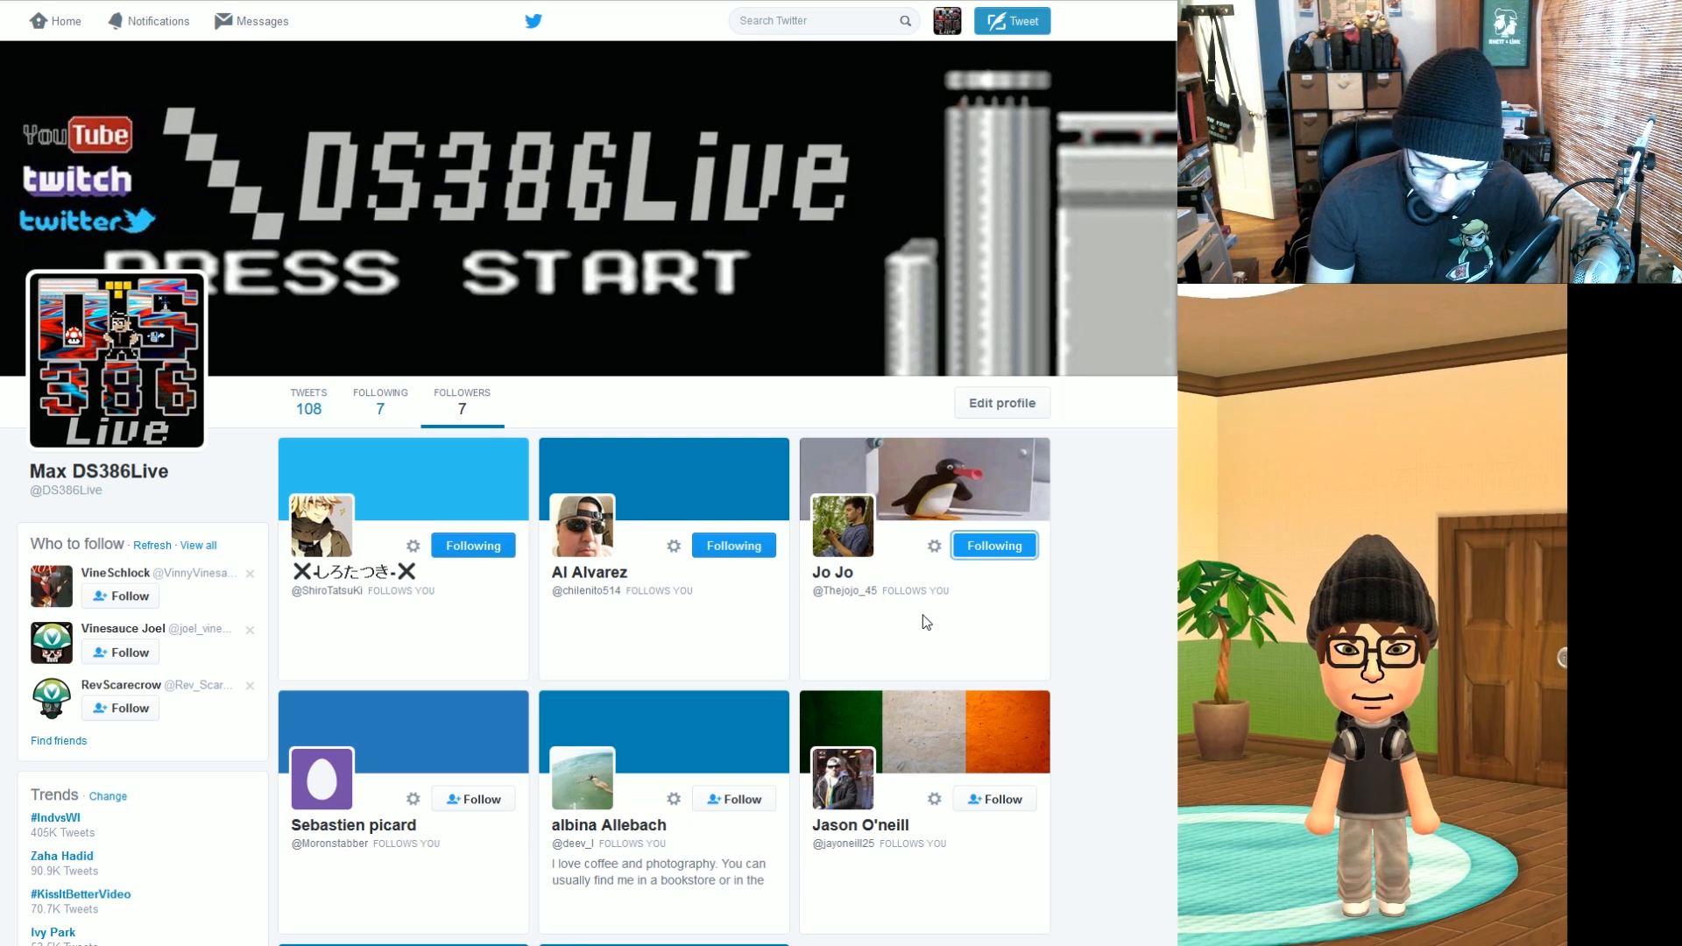